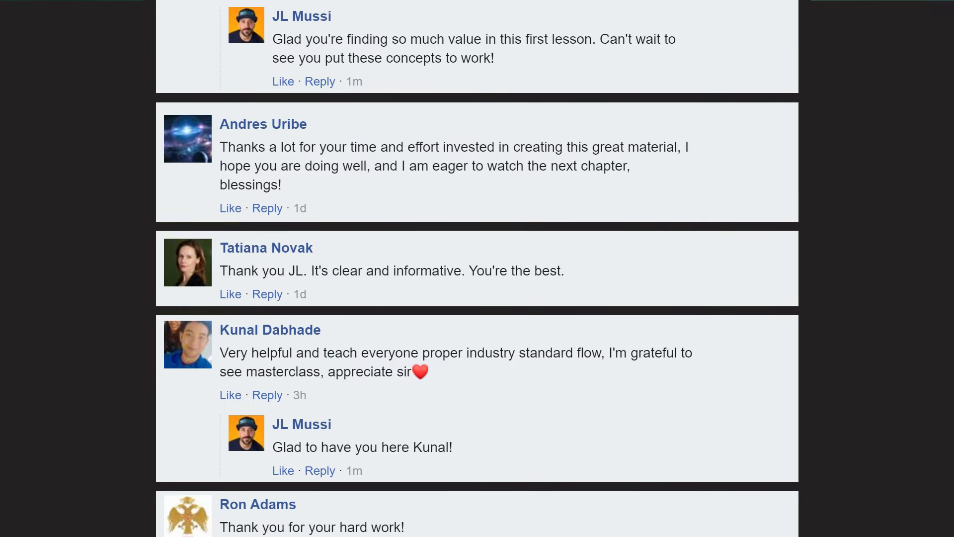
Set Selection Constraints to Off from the Move tool marking menu.
scroll("down", 3)
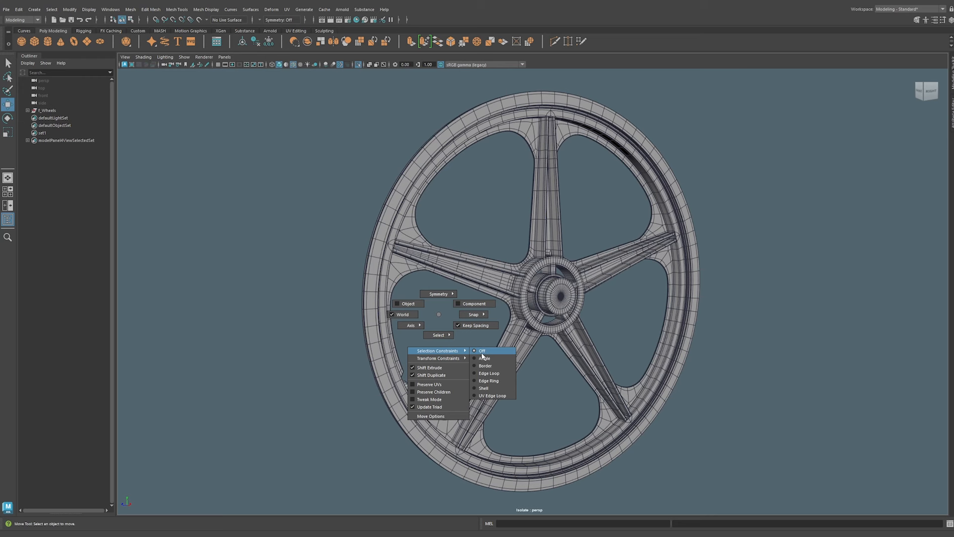
left_click(482, 350)
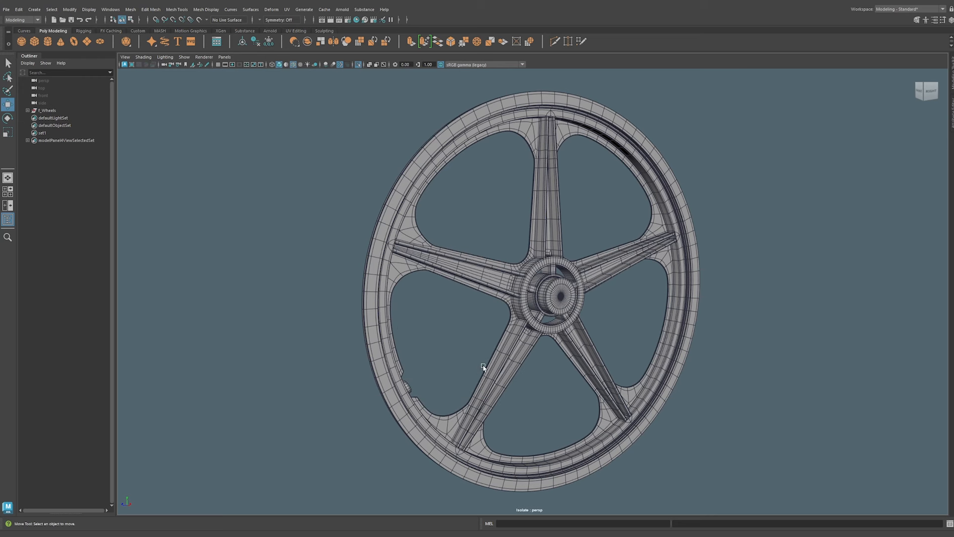
left_click(483, 368)
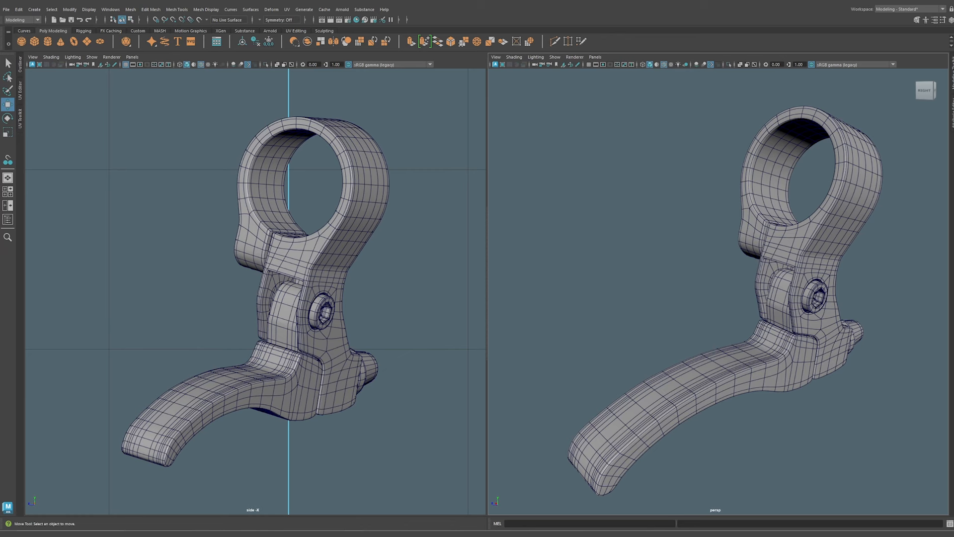
Select the Break_Lever mesh and show its transform attributes with Ctrl+A.
left_click(791, 225)
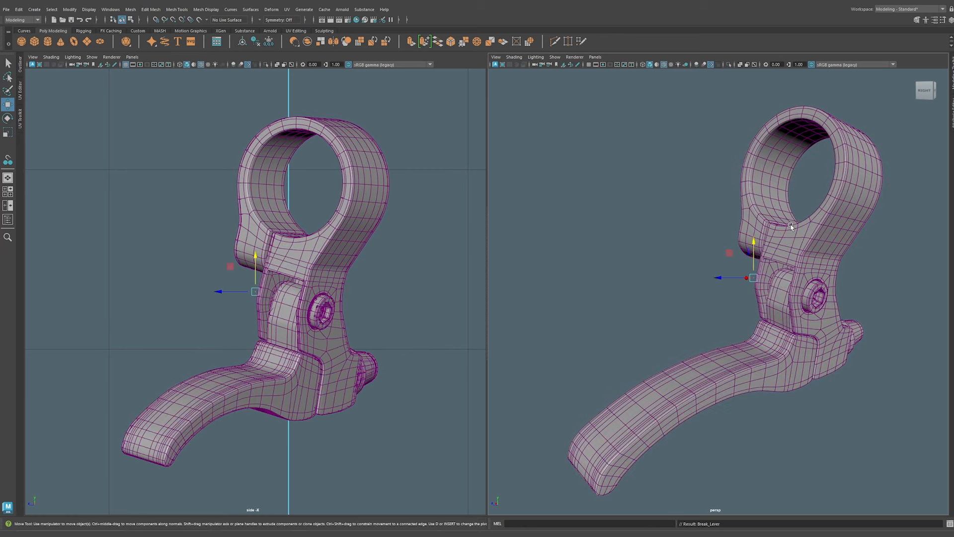
key("ctrl+a")
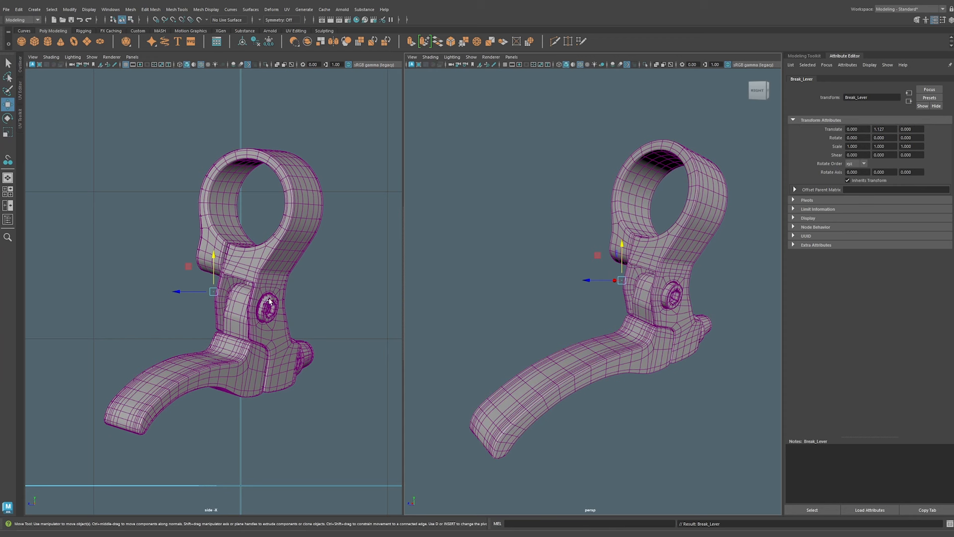
mouse_move(358, 250)
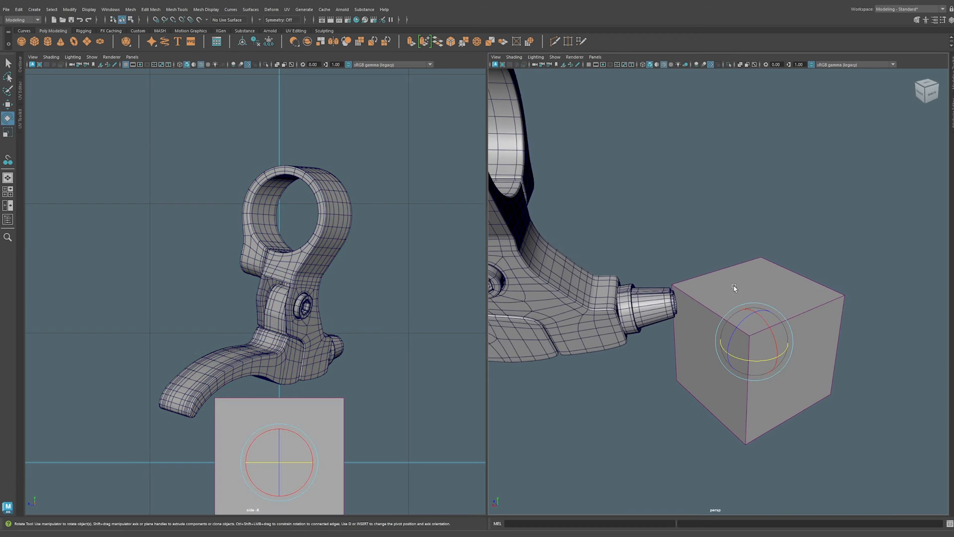
mouse_move(729, 275)
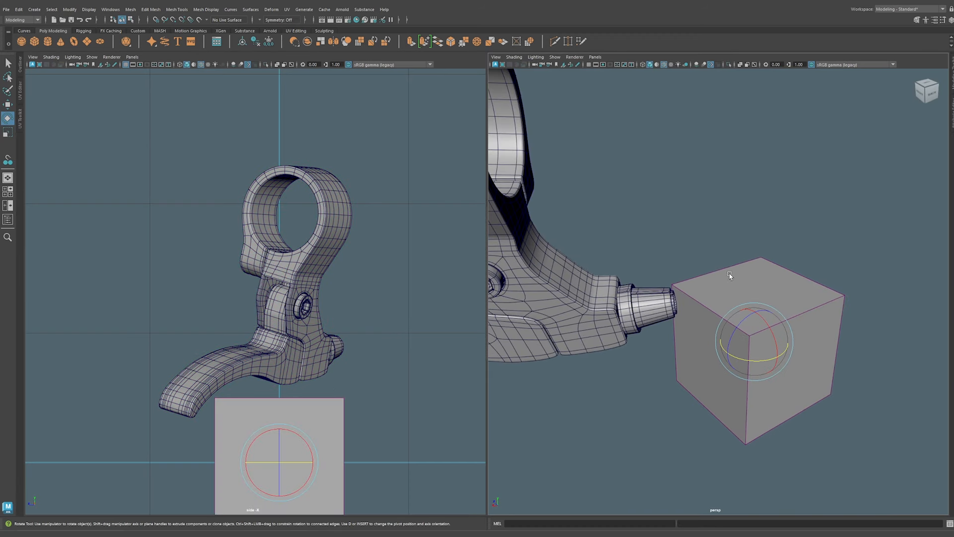
mouse_move(745, 295)
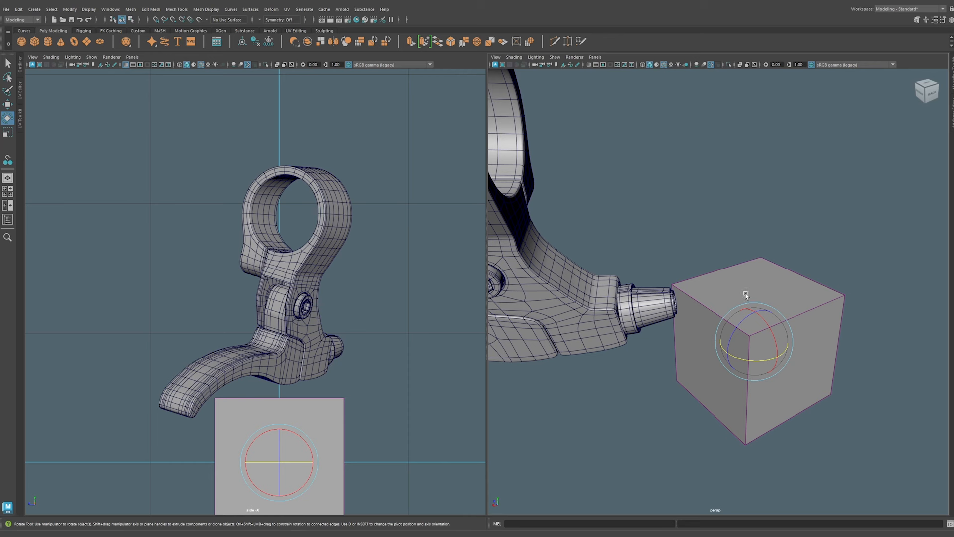
Pick the box's top face as the target for snapping the lever ring.
left_click(70, 9)
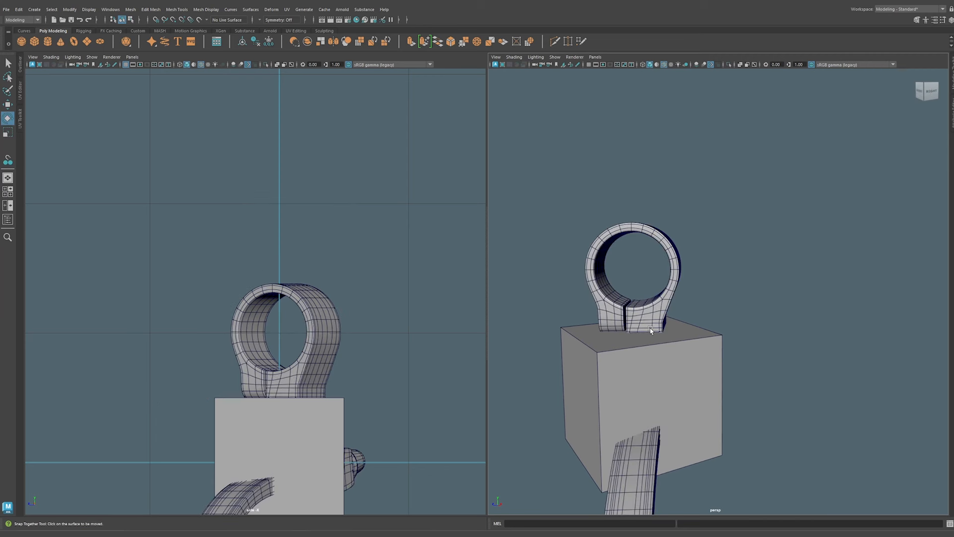
mouse_move(672, 328)
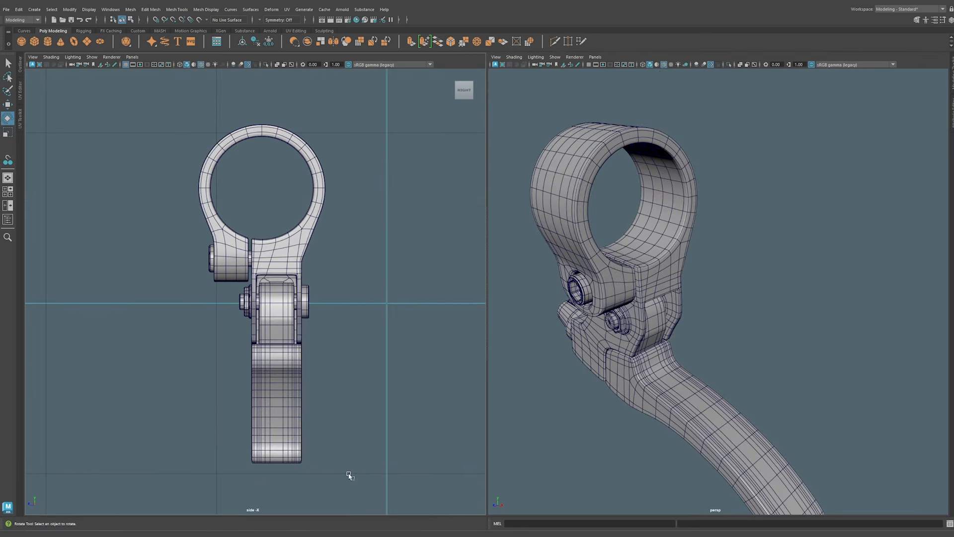
mouse_move(347, 357)
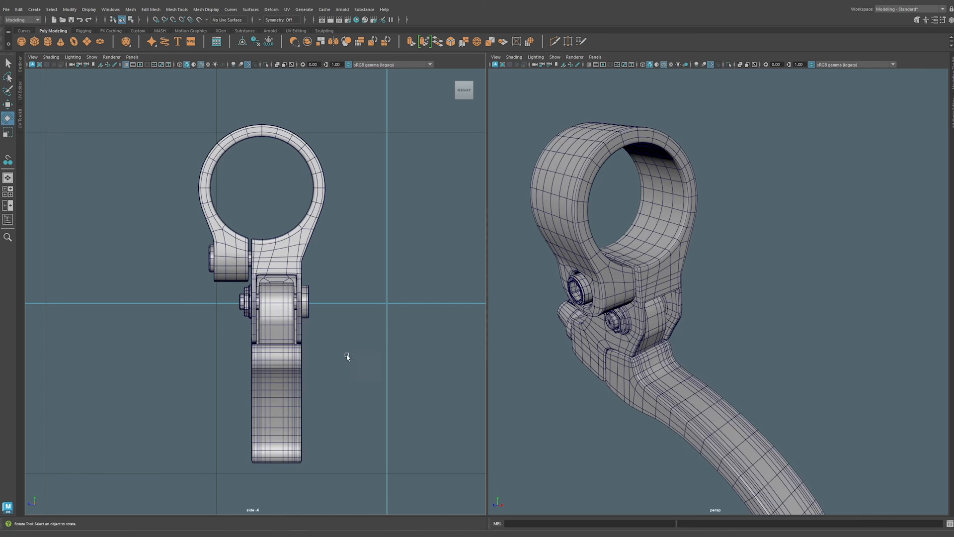
mouse_move(282, 255)
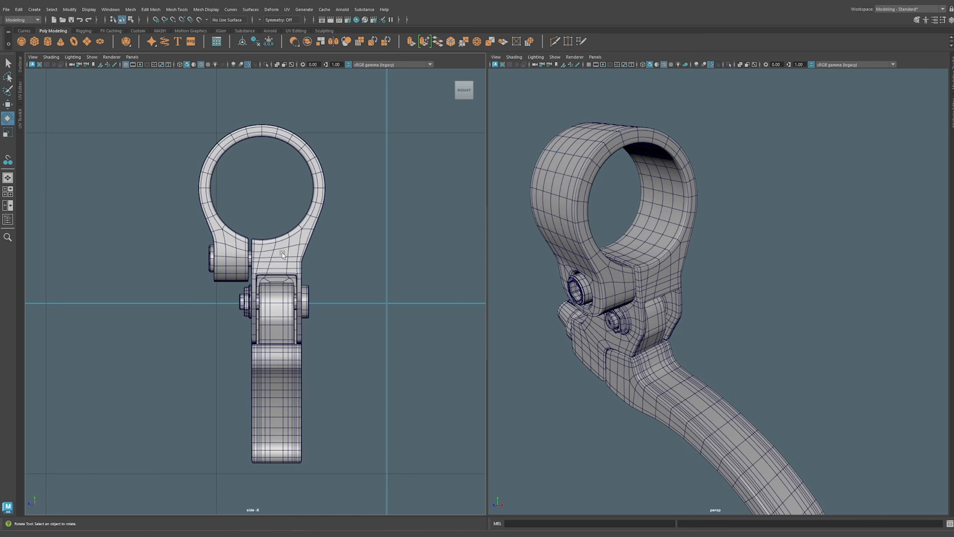
Select Break_Lever and rotate it ahead of freezing its transformations.
left_click(268, 298)
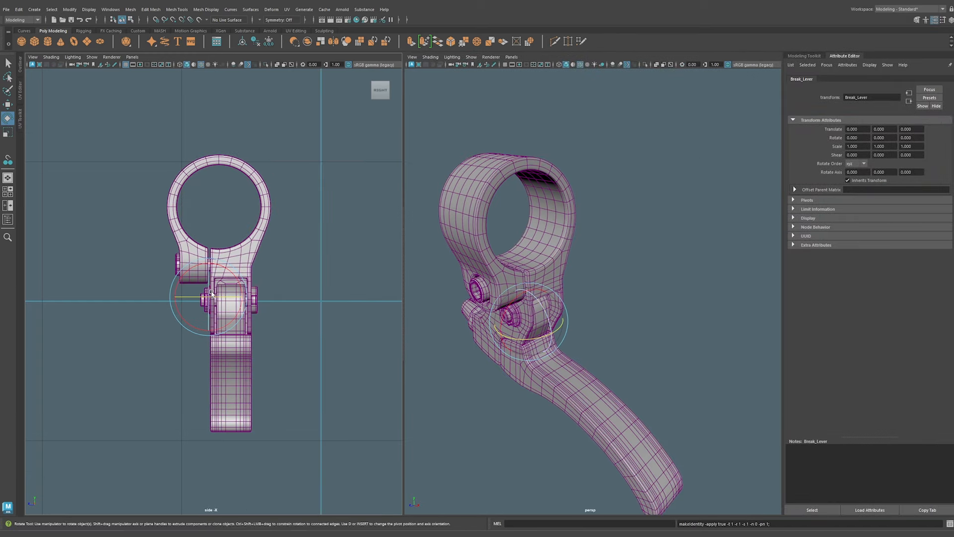
left_click_drag(210, 295, 249, 298)
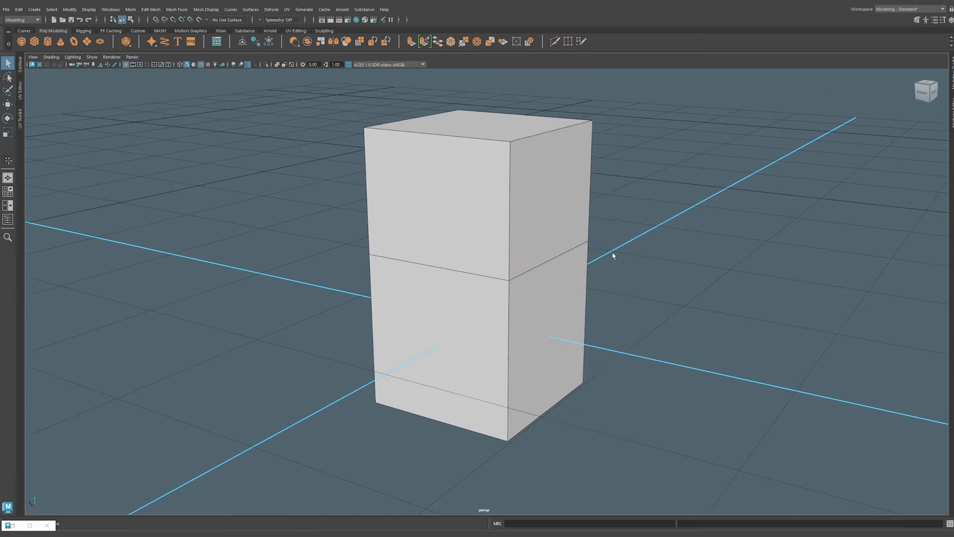
Orbit around the bent box and review the polyExtrudeFace1 and polyBevel1 history tabs.
left_click_drag(613, 256, 705, 260)
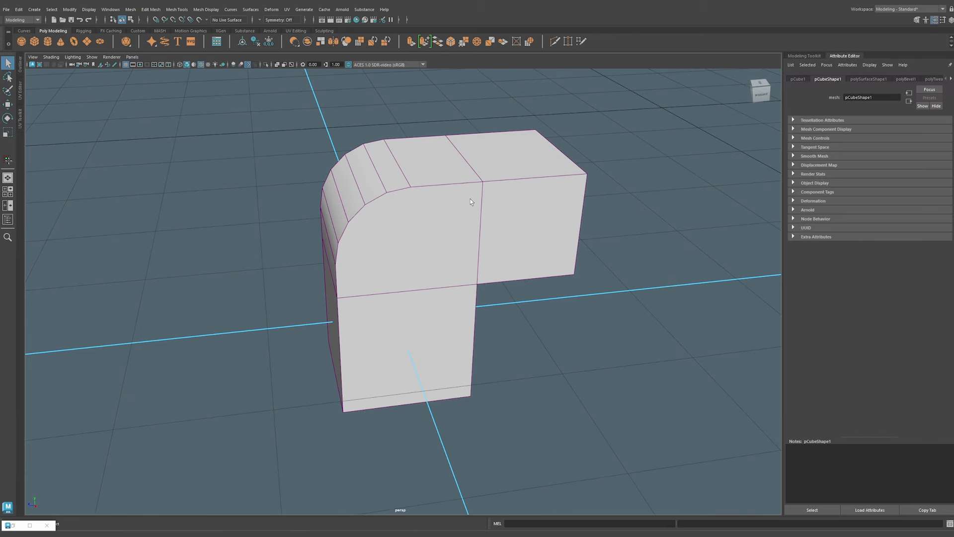
mouse_move(553, 185)
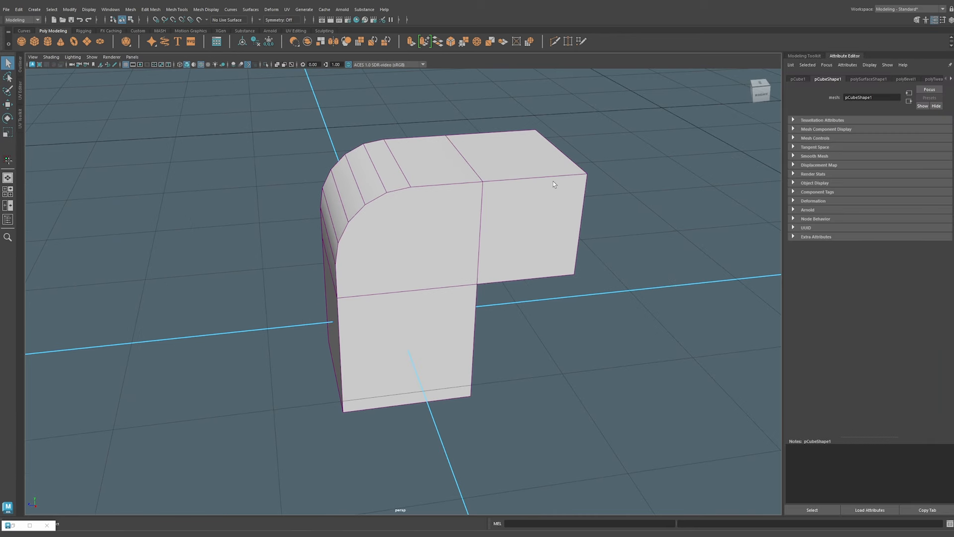
left_click(901, 79)
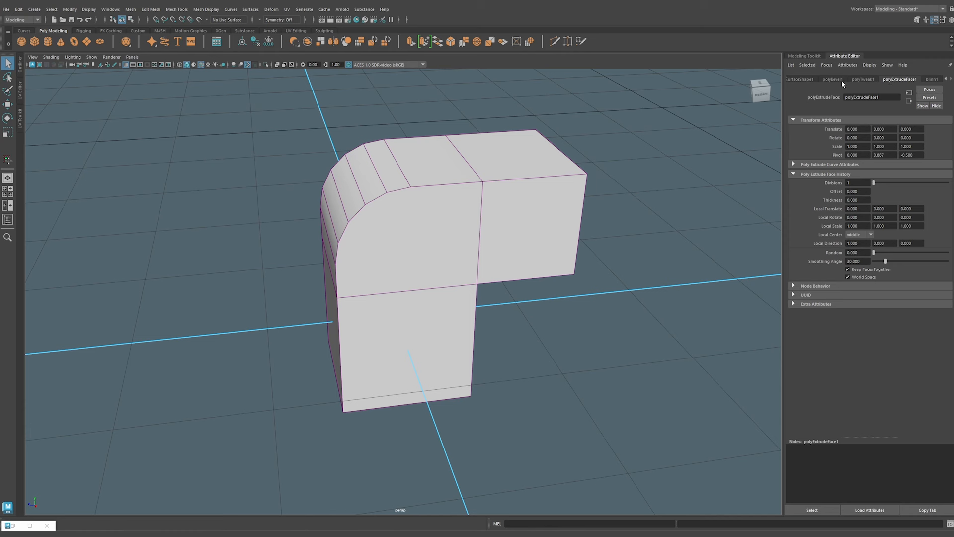
left_click(832, 79)
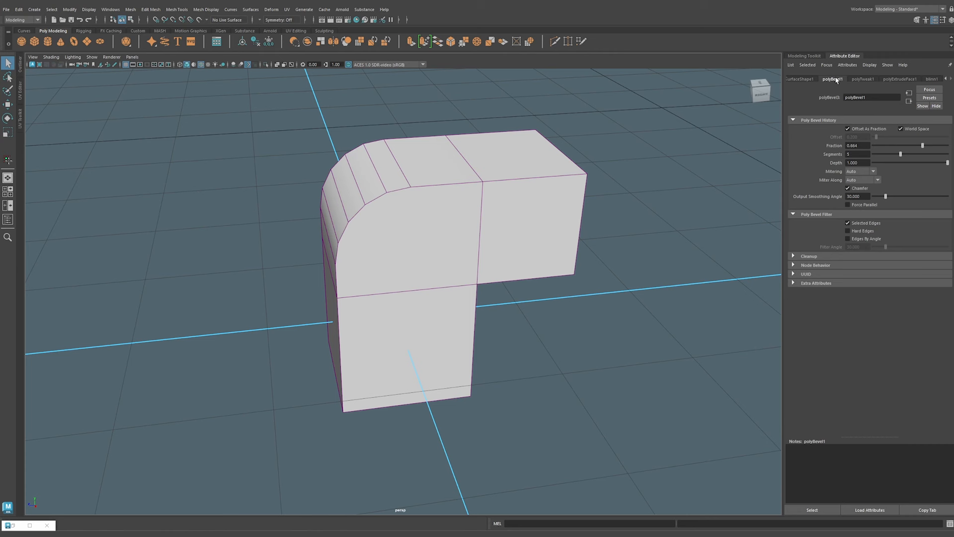
mouse_move(656, 150)
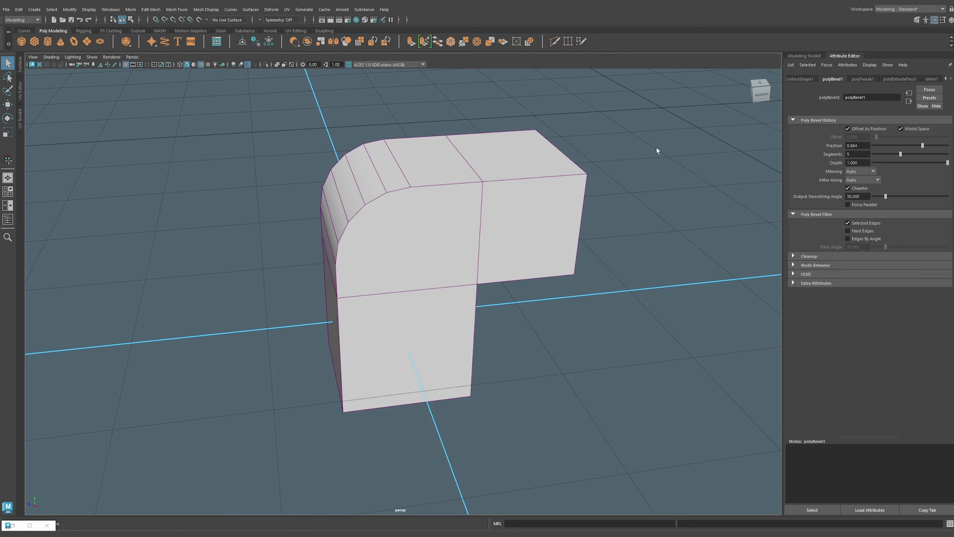
left_click(900, 78)
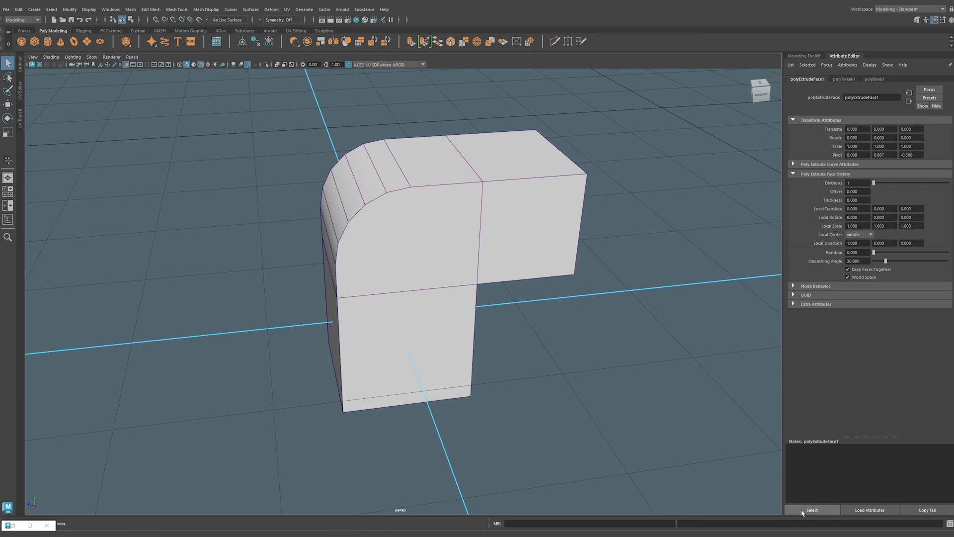
mouse_move(811, 509)
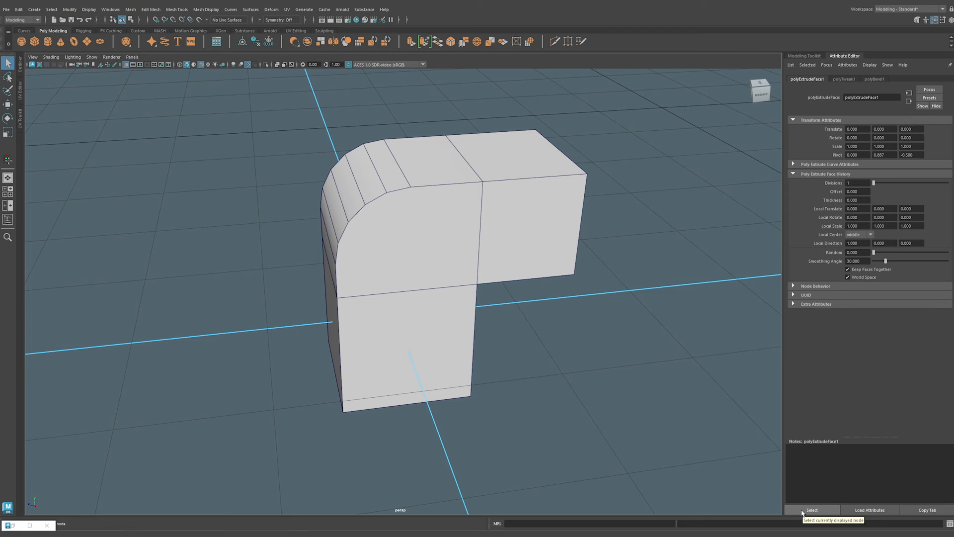
mouse_move(830, 377)
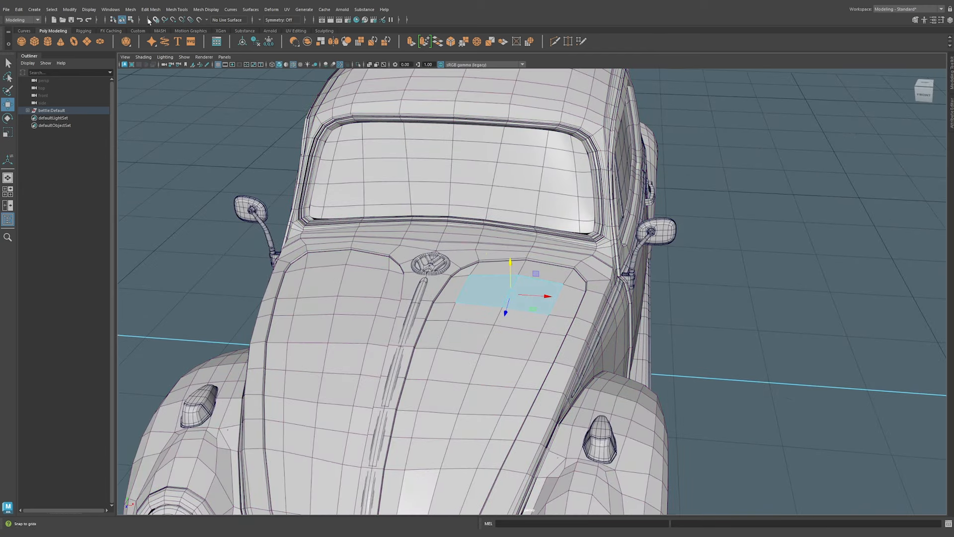
Smooth the Beetle's hood faces, extract the roof strip, and enable X-Ray shading.
left_click(130, 9)
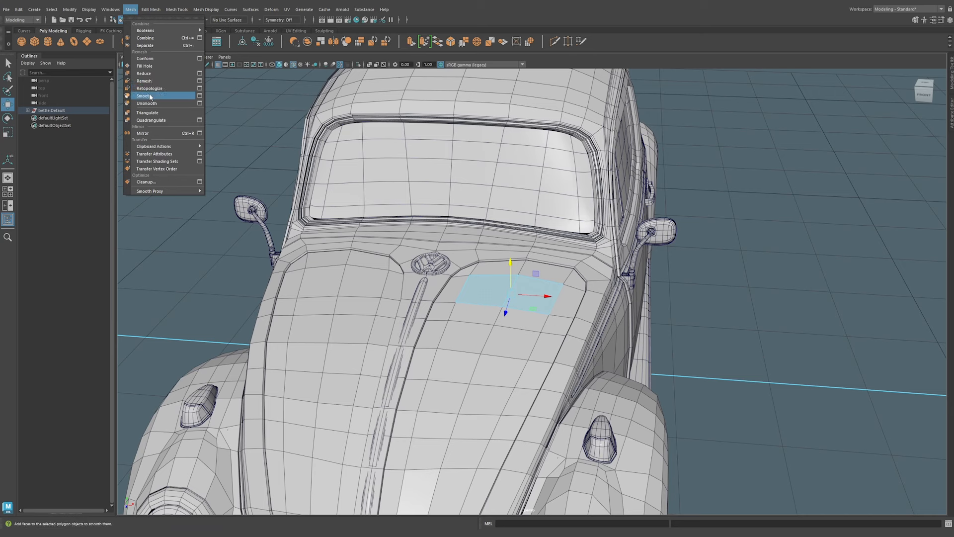
left_click(143, 95)
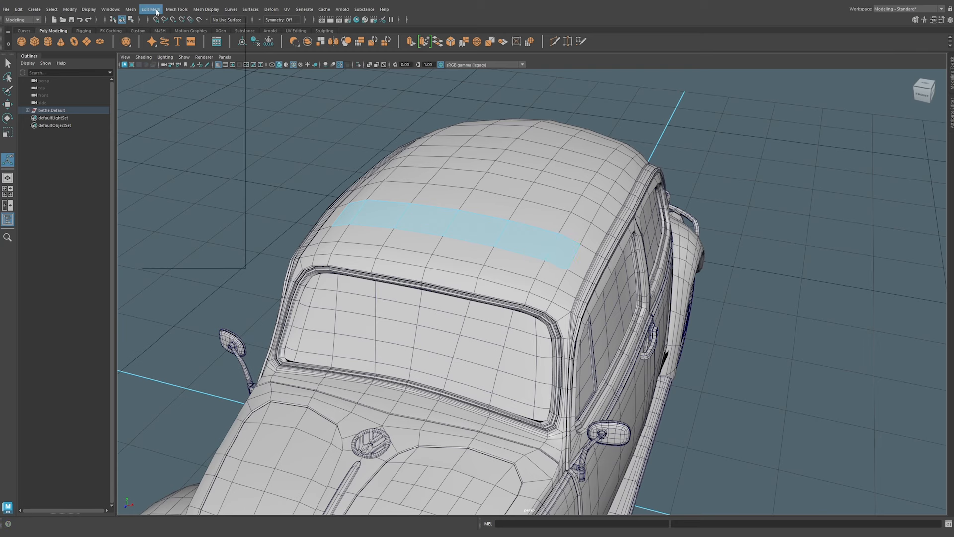
left_click(150, 9)
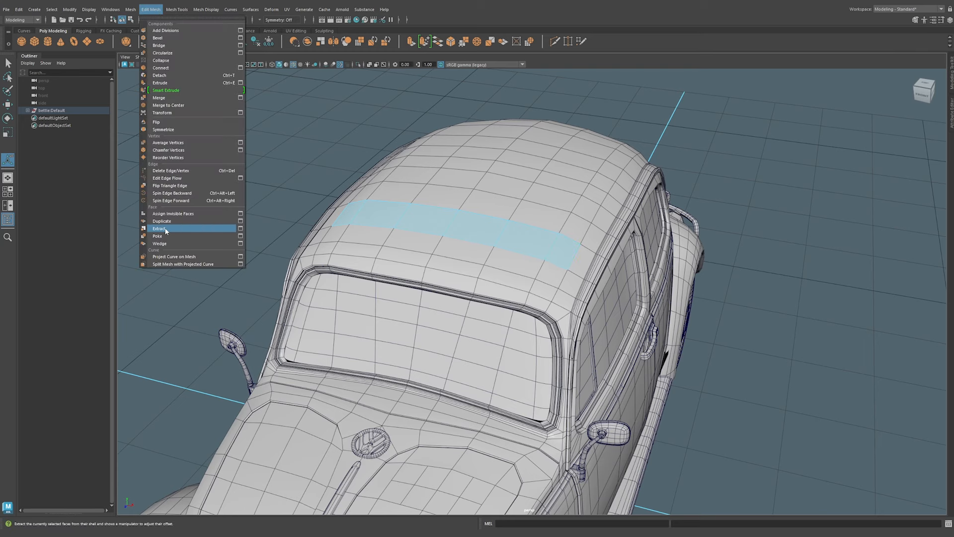
left_click(160, 228)
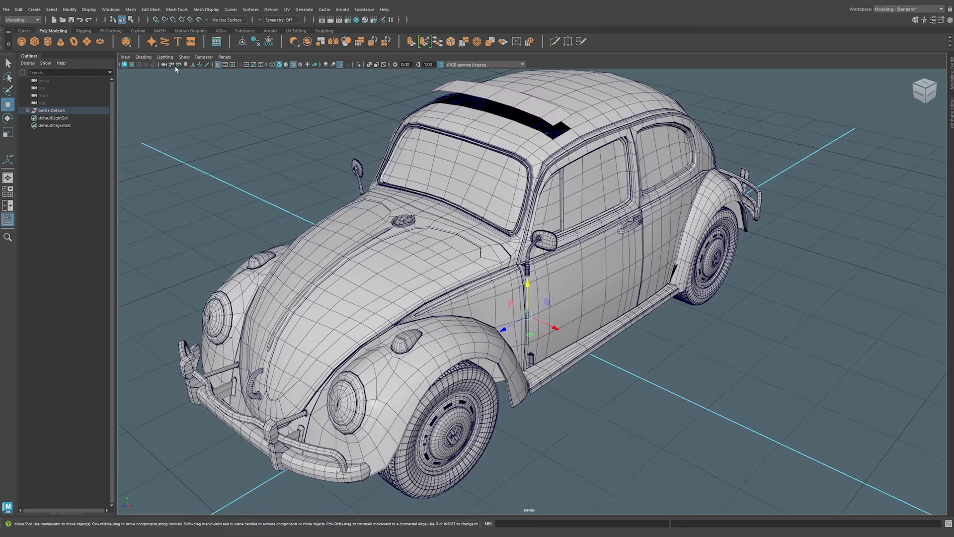
left_click(143, 57)
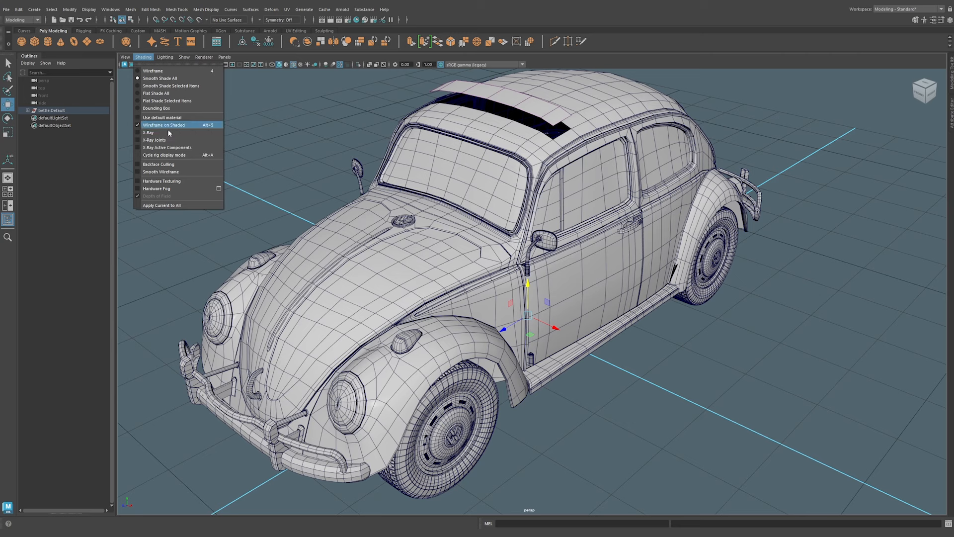
left_click(149, 132)
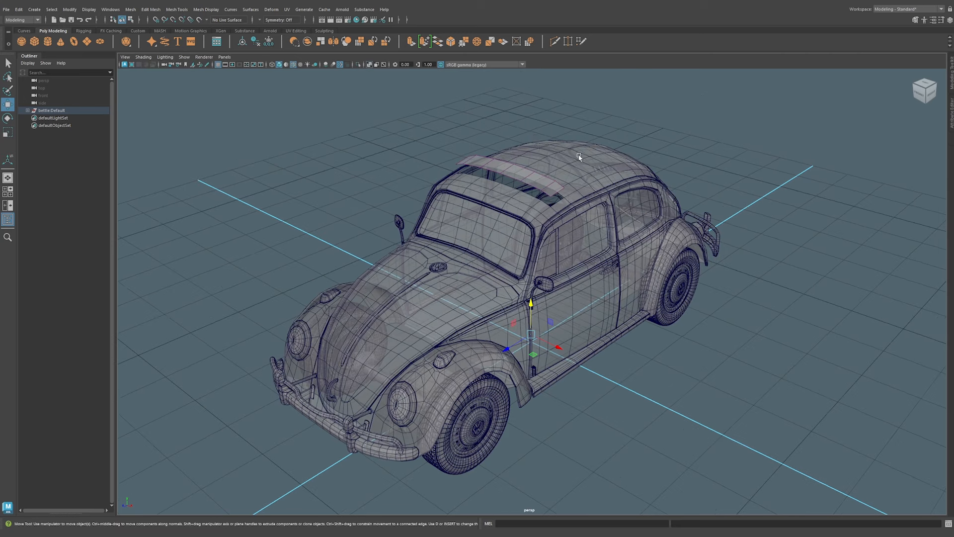
mouse_move(530, 135)
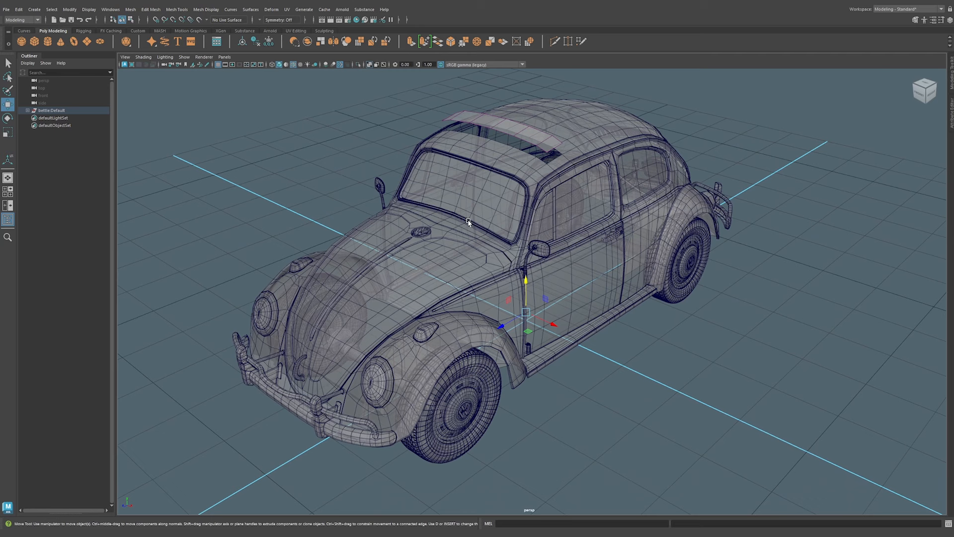
mouse_move(413, 145)
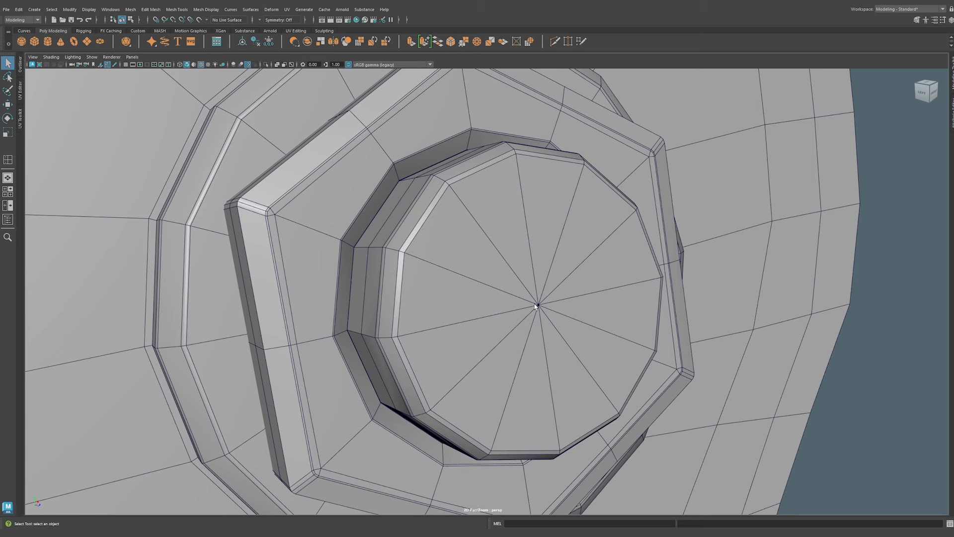
mouse_move(476, 282)
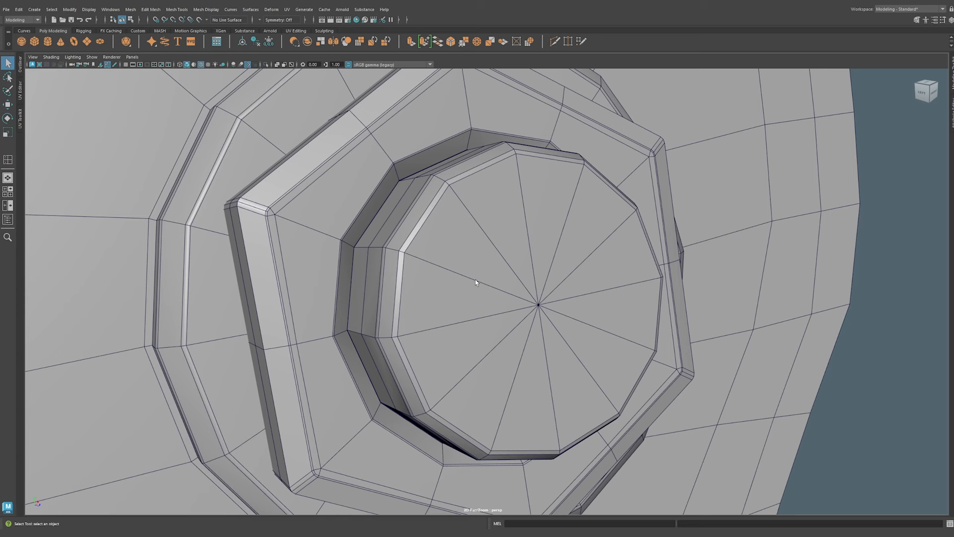
mouse_move(462, 303)
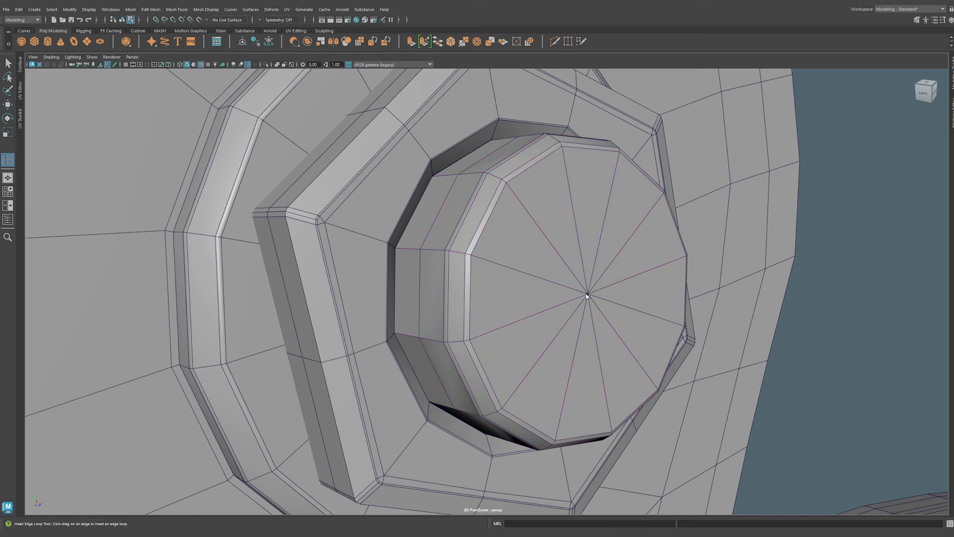
Insert an edge loop on the cap side, widen the centre to 0.65, merge edges to centre.
left_click(472, 176)
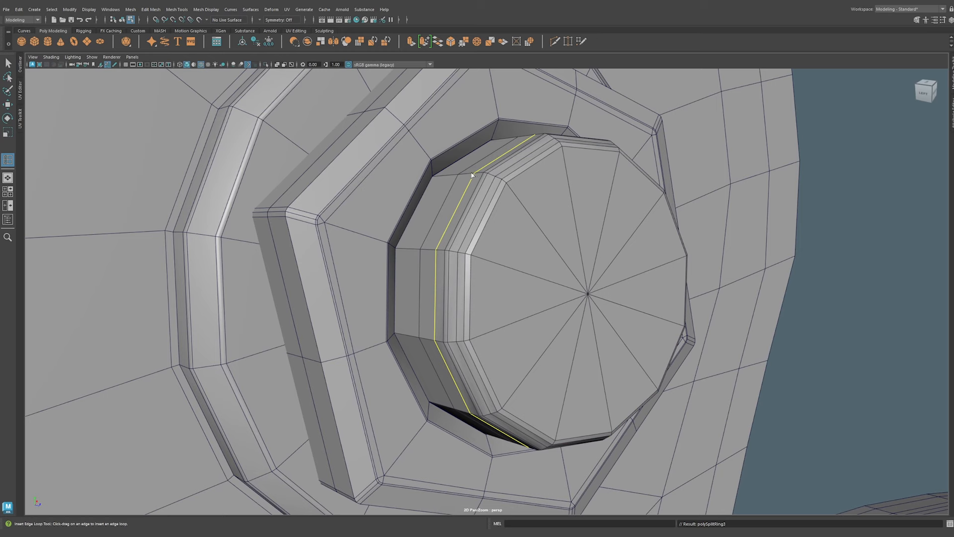
mouse_move(510, 164)
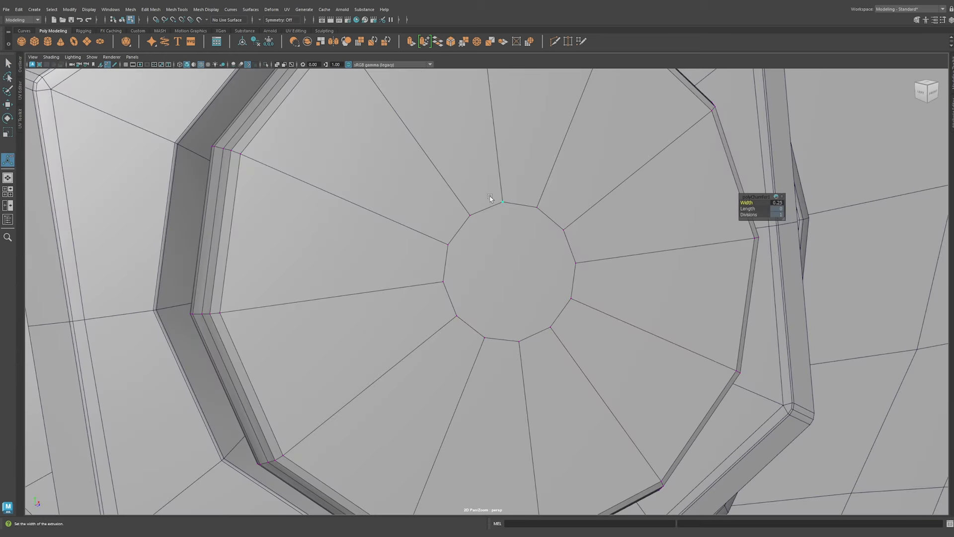
mouse_move(752, 209)
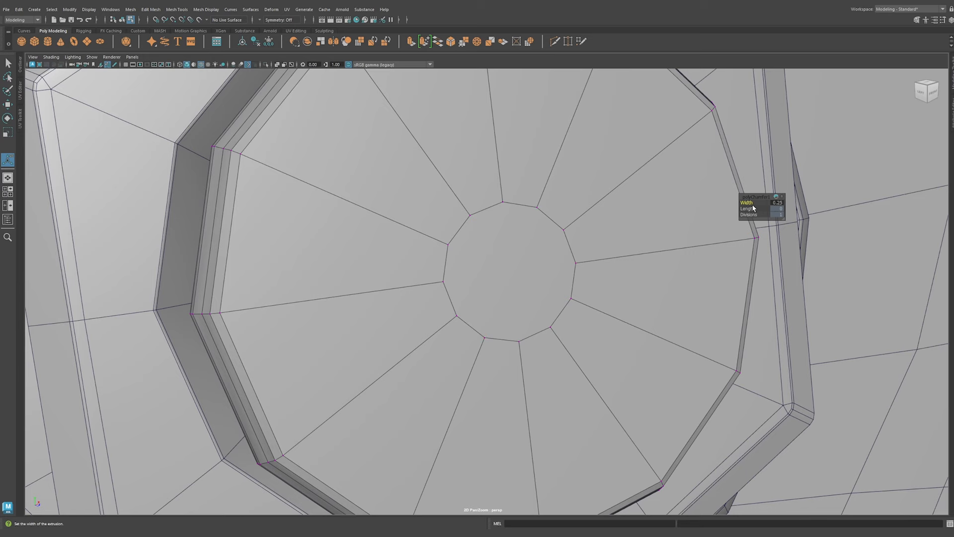
left_click_drag(748, 202, 760, 202)
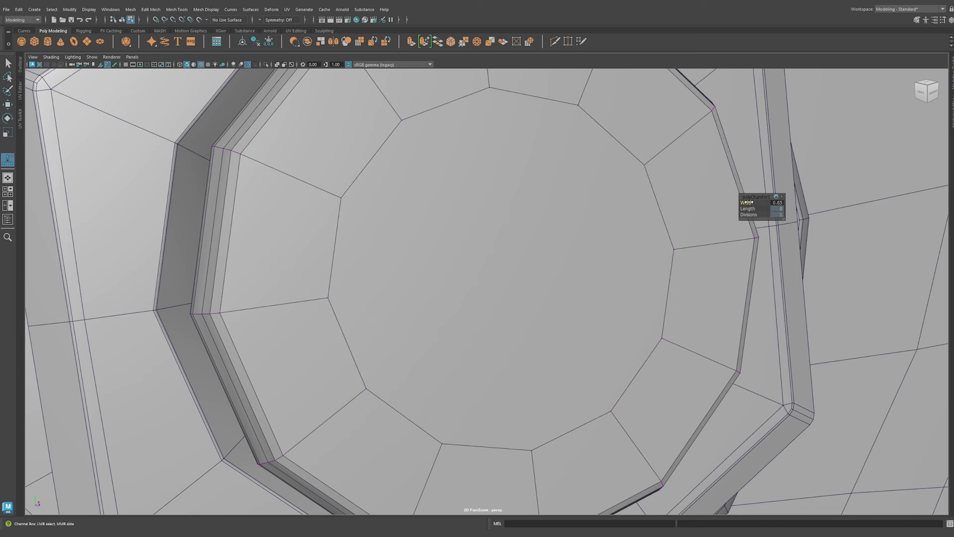
left_click(483, 265)
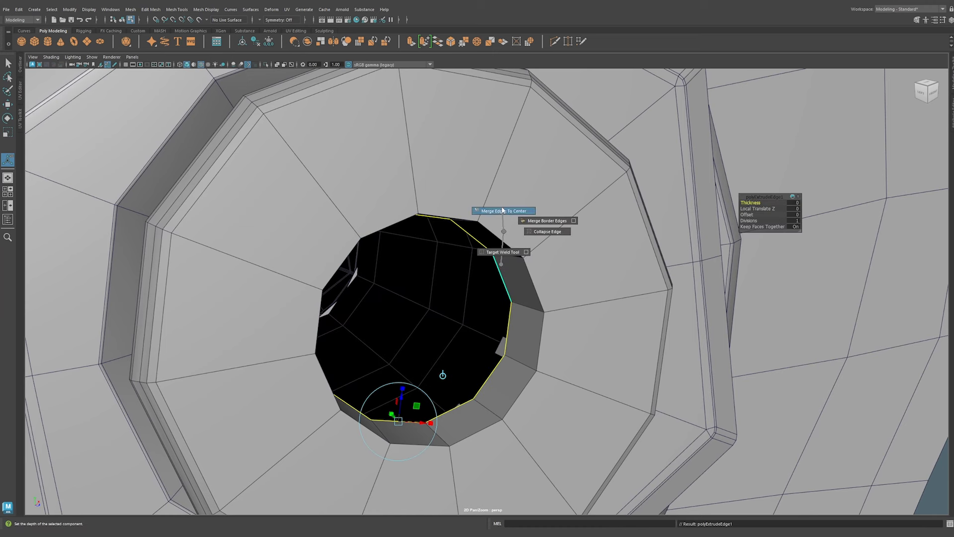
left_click(502, 211)
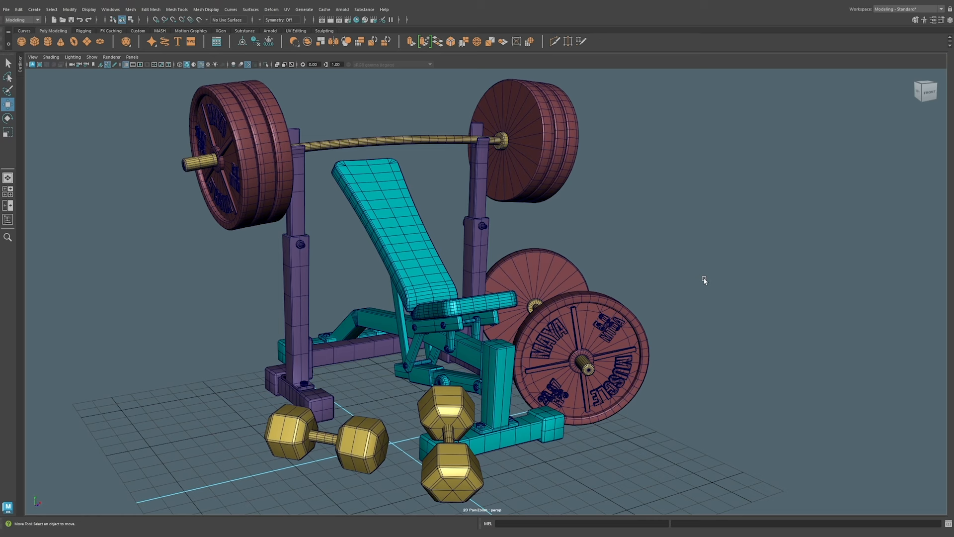
Slide the teal bench foot sideways in the front view.
left_click(401, 231)
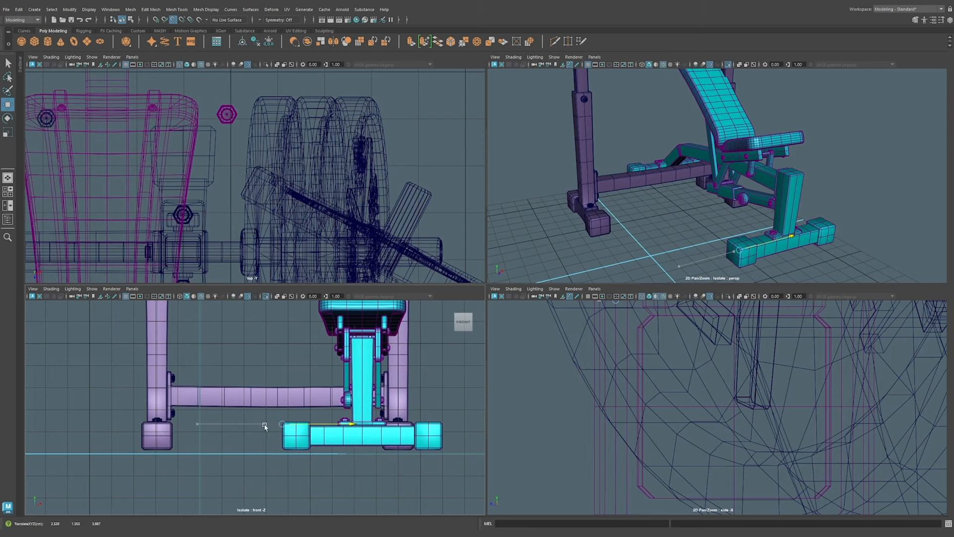
left_click_drag(263, 423, 416, 428)
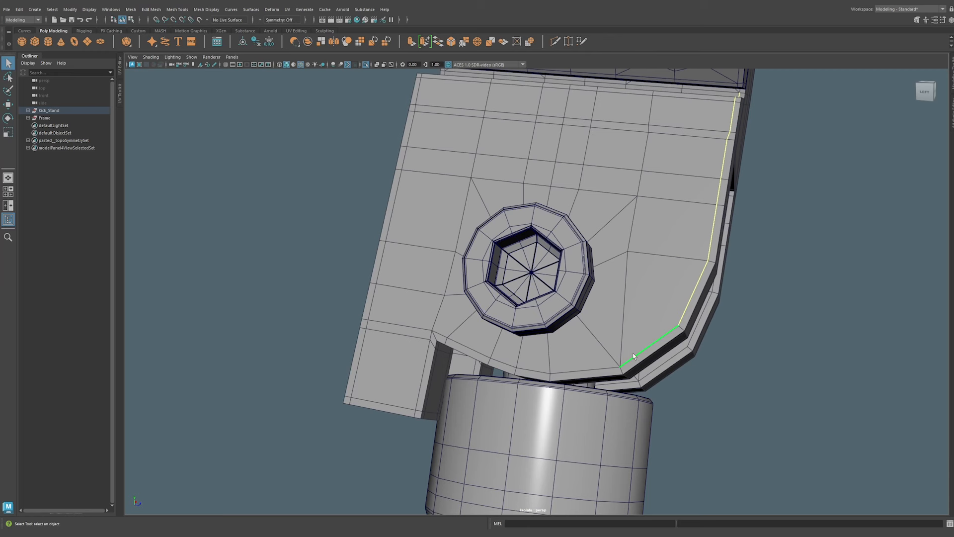
mouse_move(634, 361)
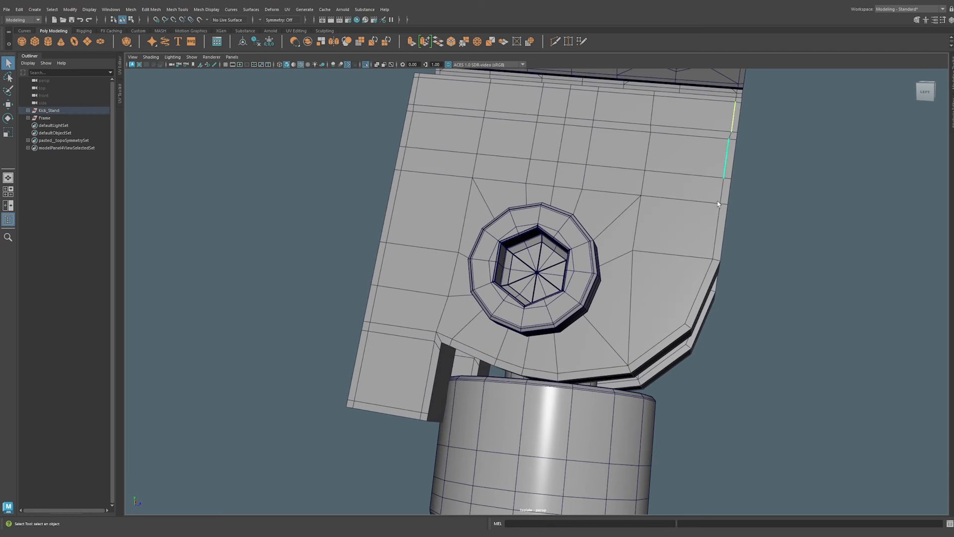
Select the full edge loop along the kick stand's curved border.
left_click(52, 9)
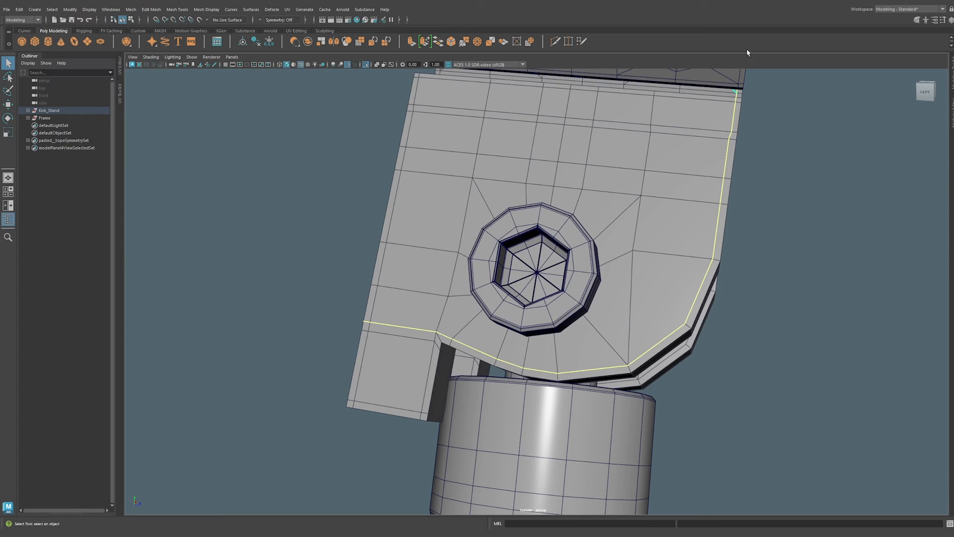
mouse_move(793, 141)
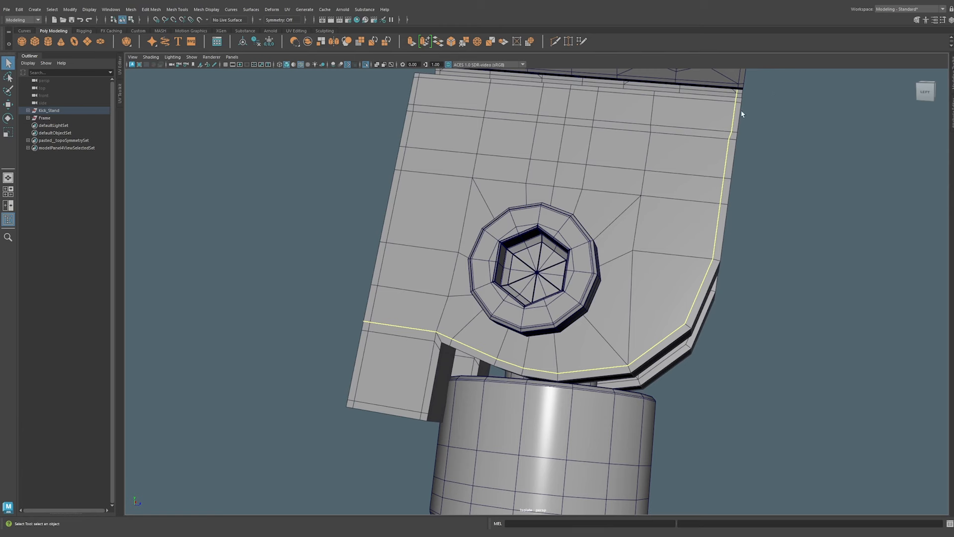
mouse_move(628, 369)
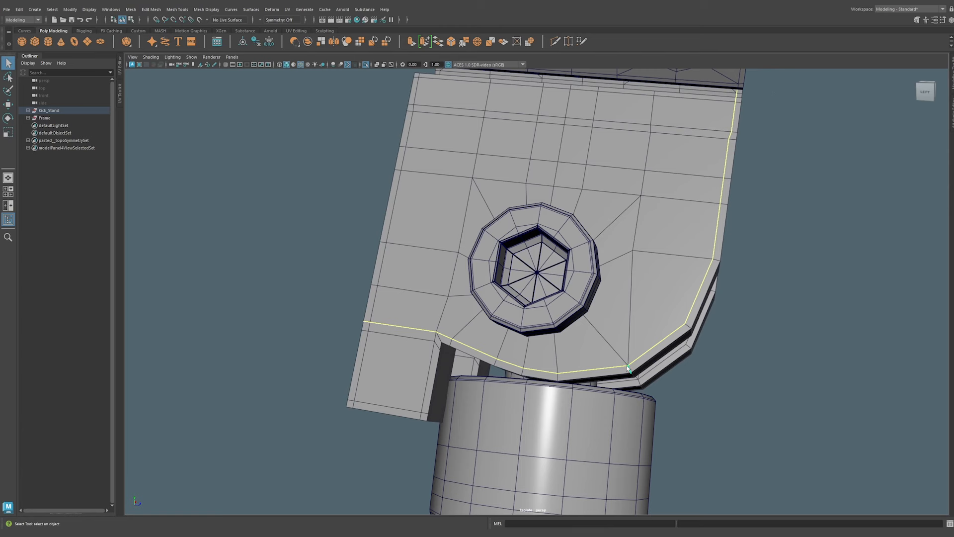
left_click_drag(627, 368, 835, 241)
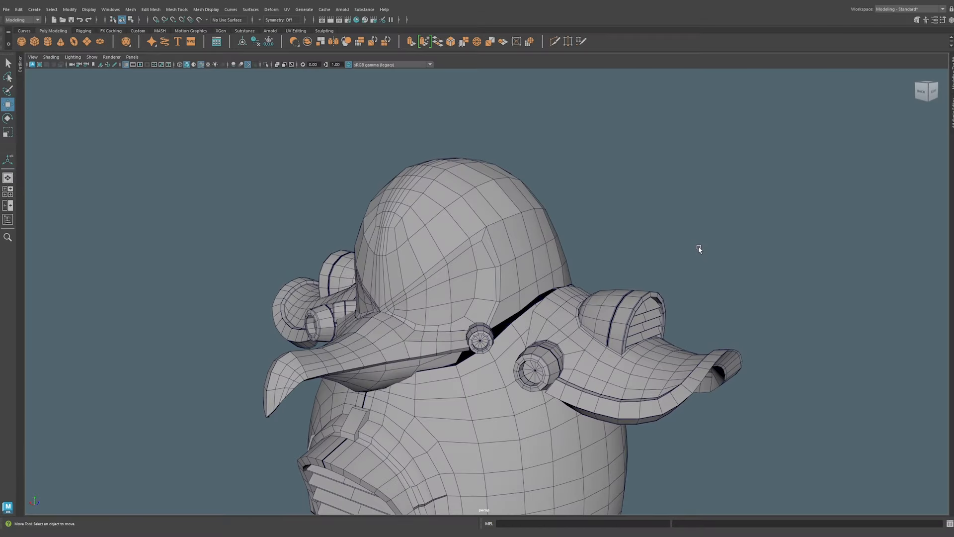
mouse_move(682, 246)
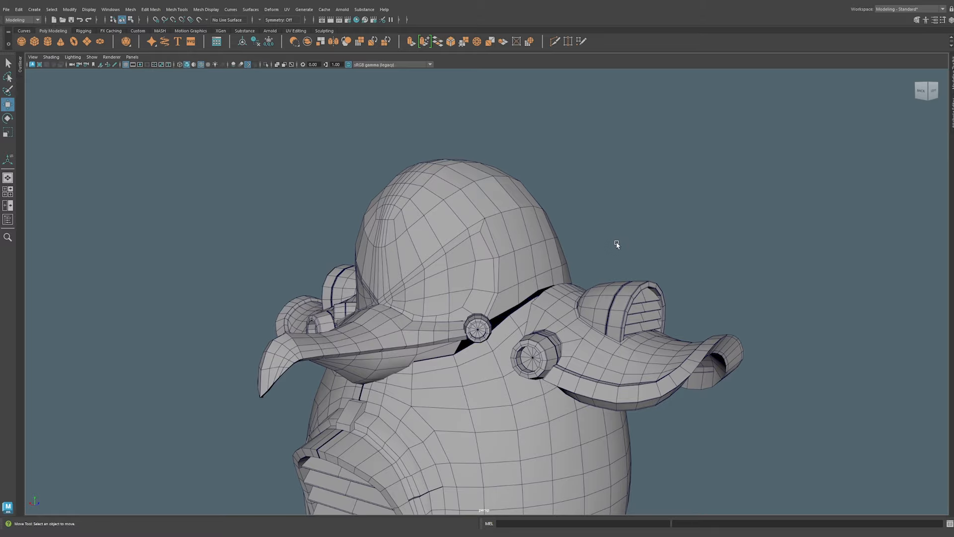
left_click_drag(616, 244, 647, 243)
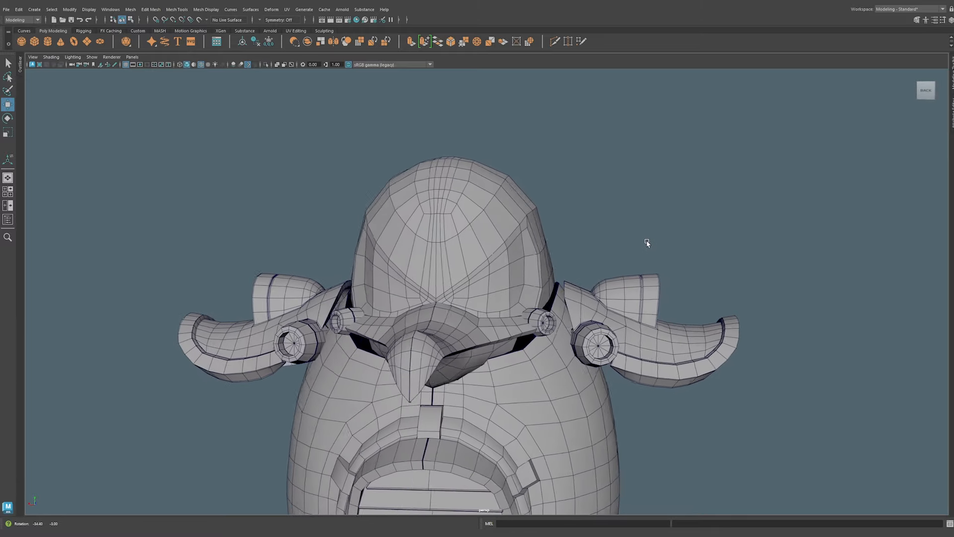
left_click_drag(647, 243, 687, 243)
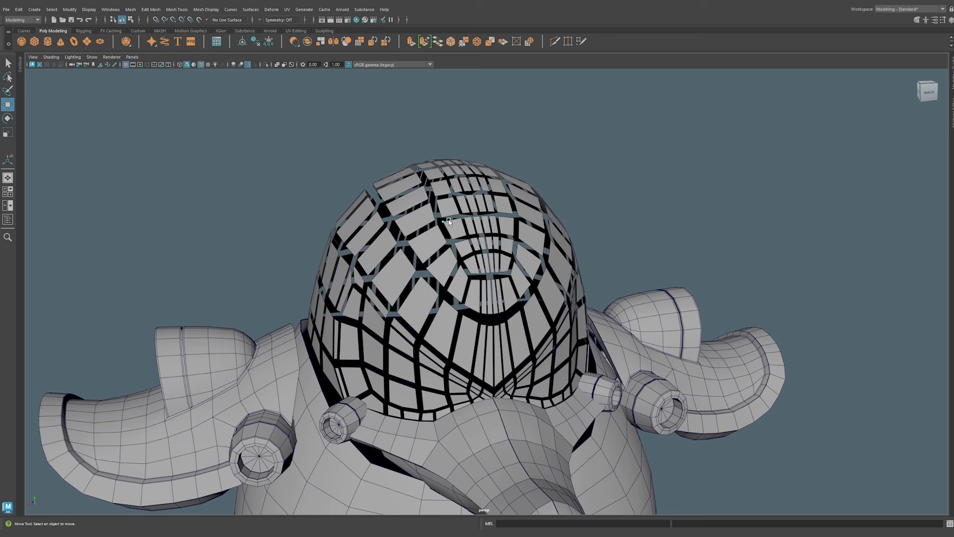
mouse_move(422, 296)
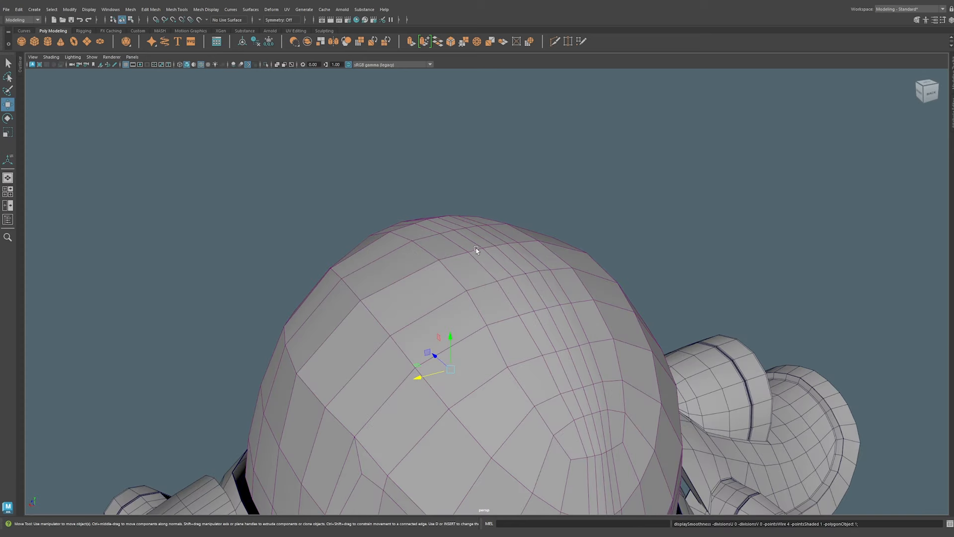
right_click(476, 249)
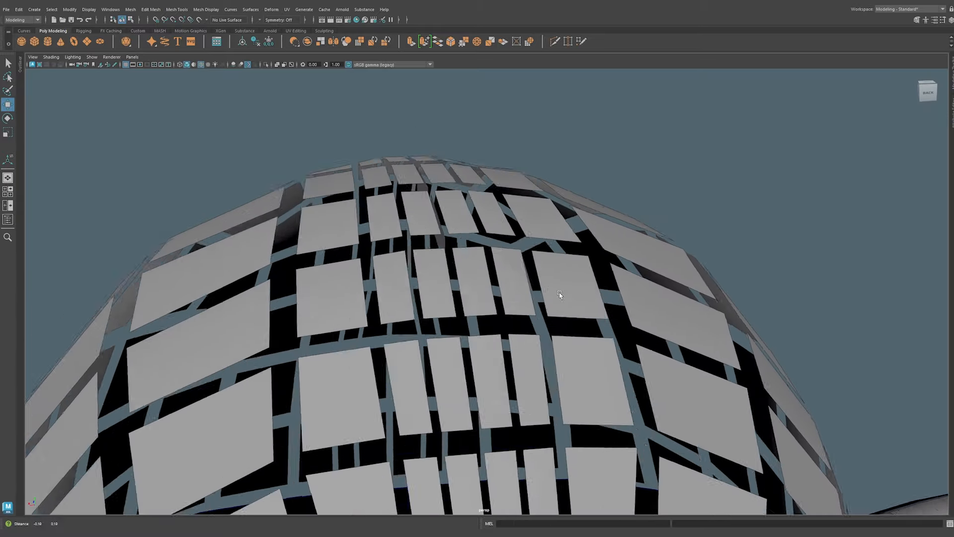
left_click_drag(559, 295, 509, 271)
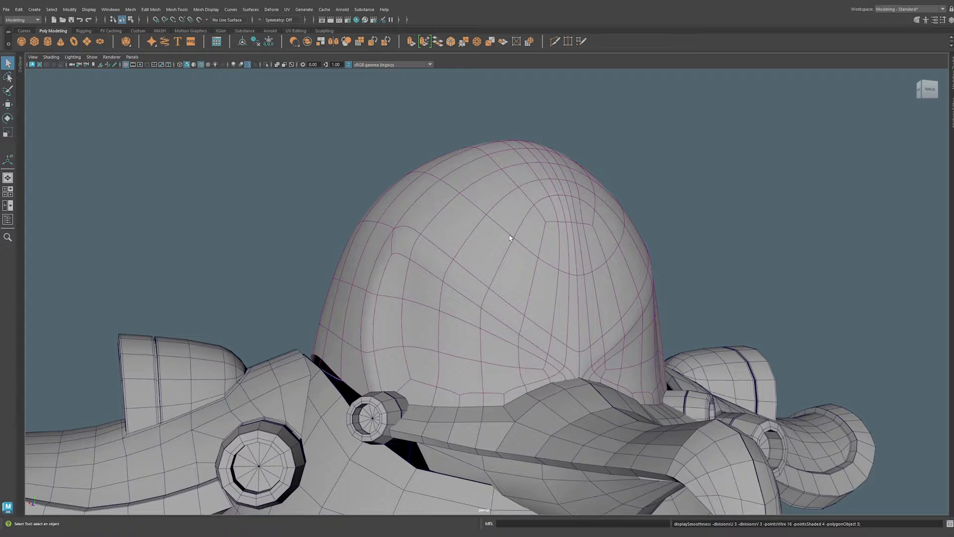
left_click_drag(510, 239, 463, 225)
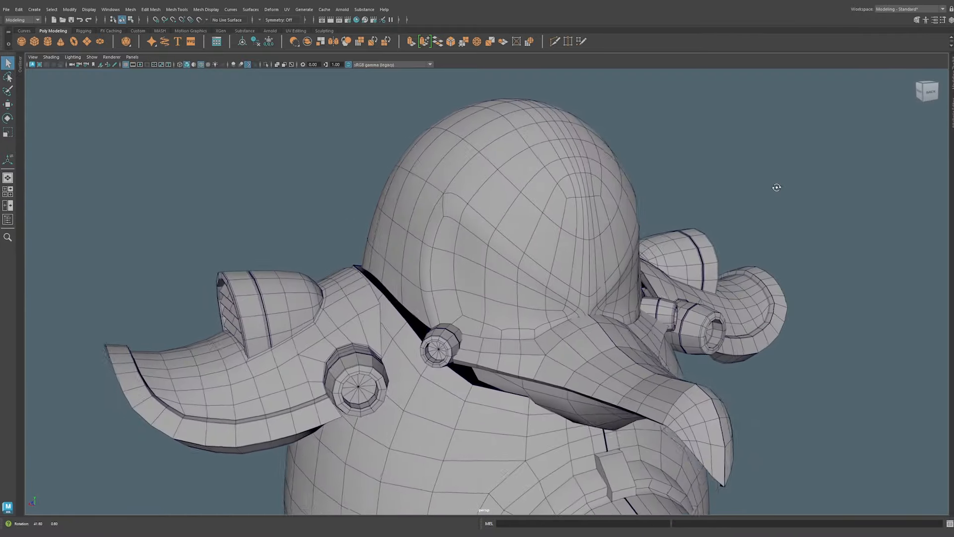
left_click_drag(776, 187, 707, 188)
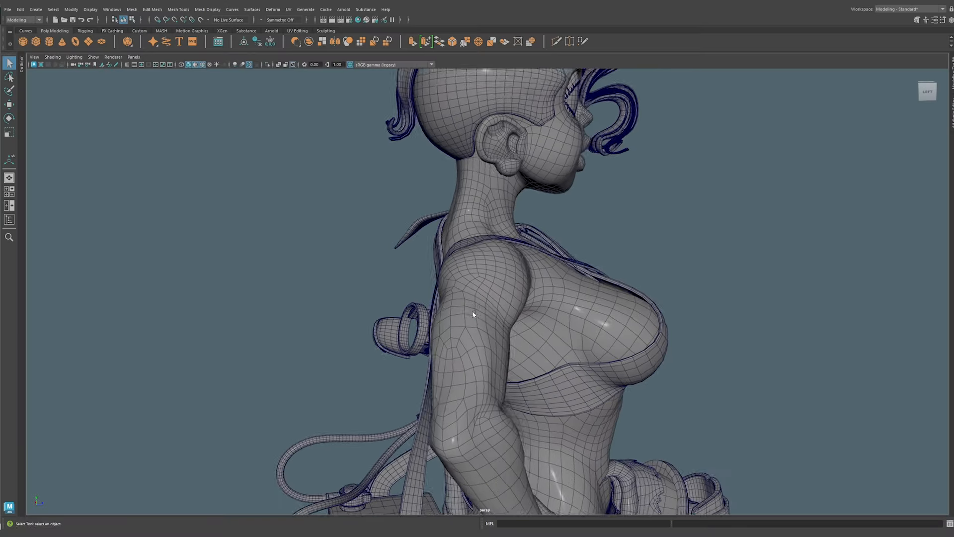
Inspect the character's shoulder loop from several angles in wireframe and shaded display.
left_click_drag(472, 314, 450, 322)
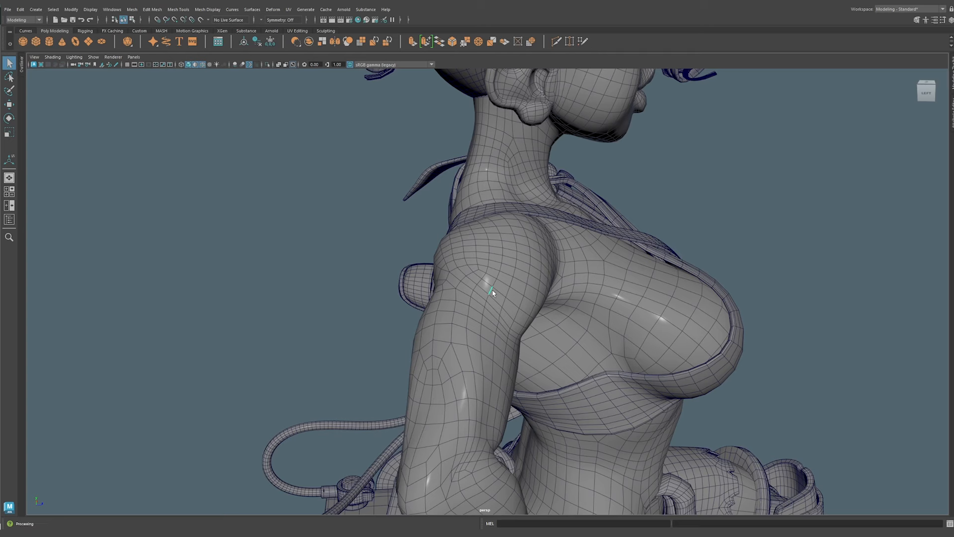
left_click_drag(492, 292, 476, 287)
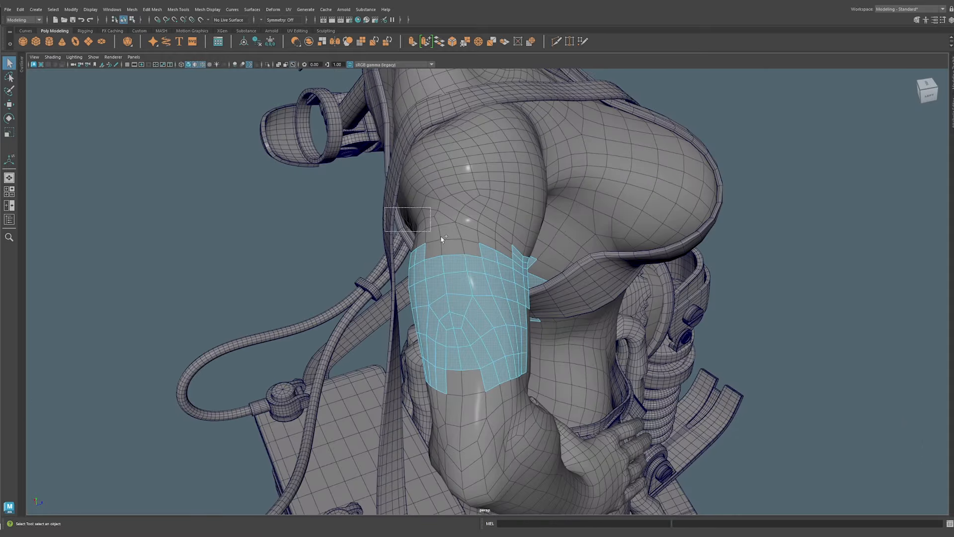
left_click_drag(442, 237, 453, 204)
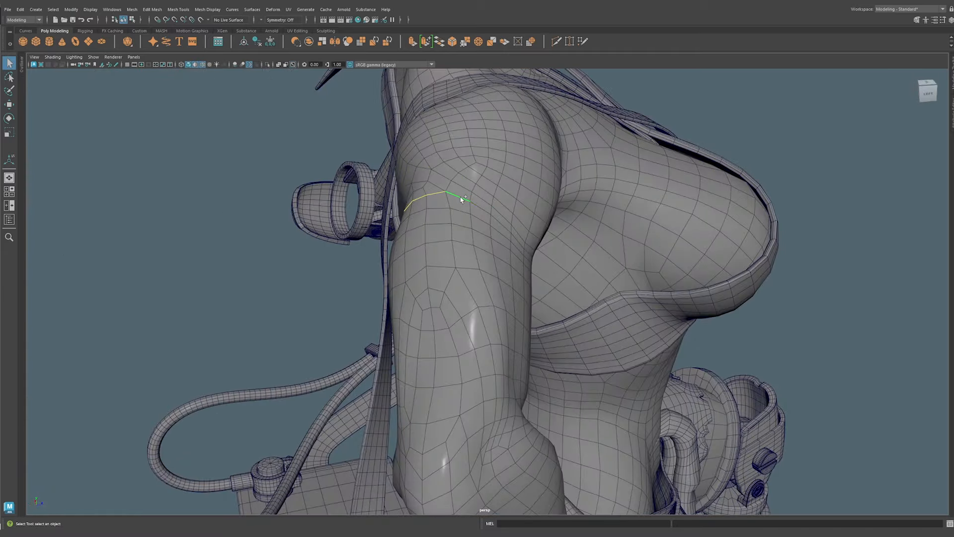
left_click_drag(463, 199, 614, 227)
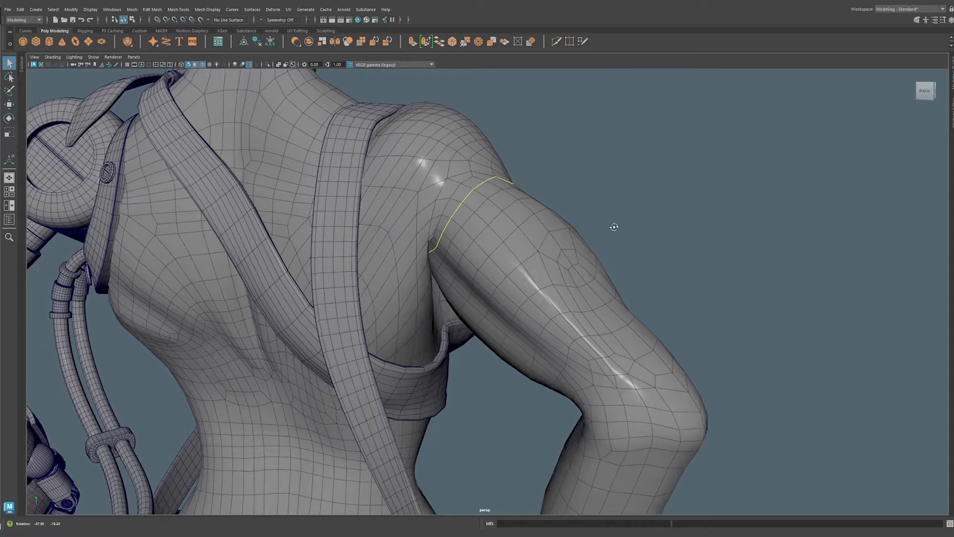
left_click_drag(614, 227, 498, 261)
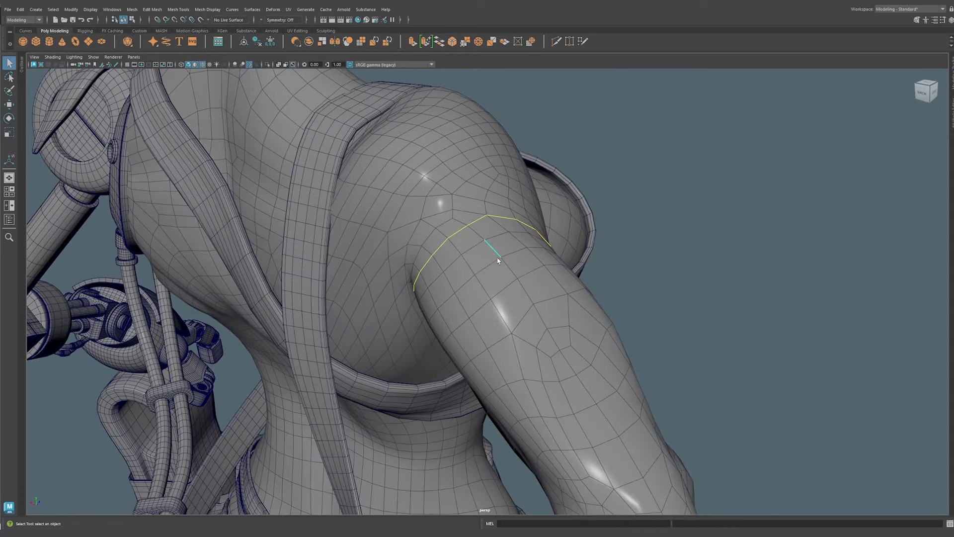
key("4")
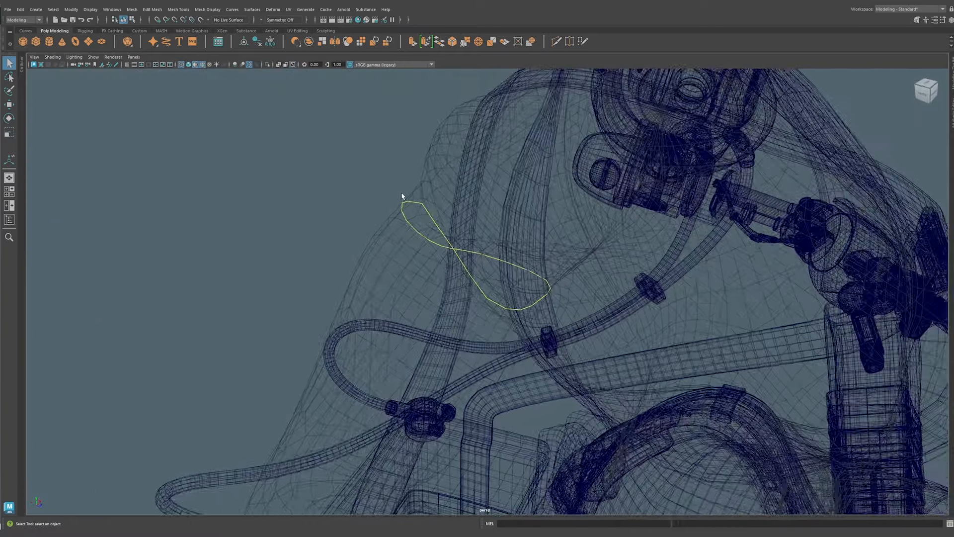
key("5")
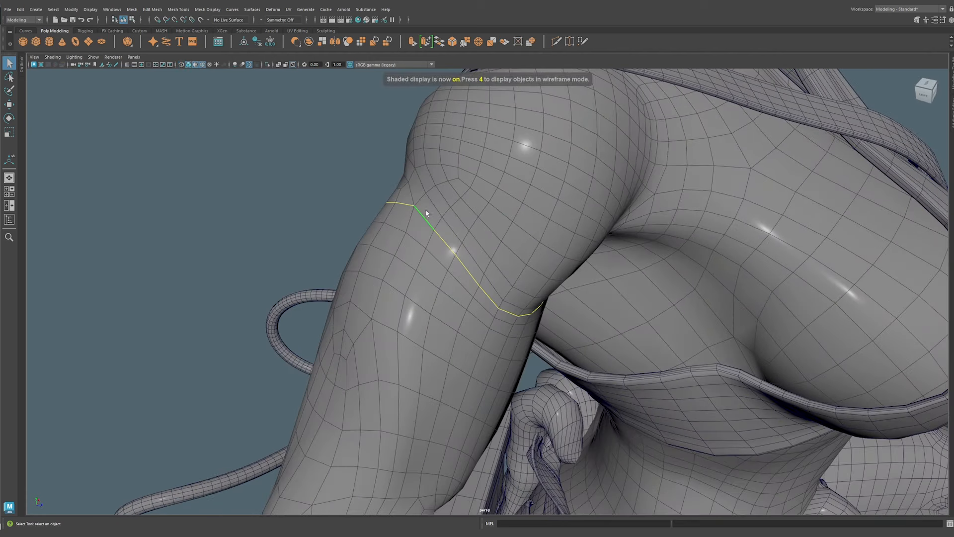
Even out a shoulder vertex and detach the mesh along the shoulder edge loop.
right_click(426, 214)
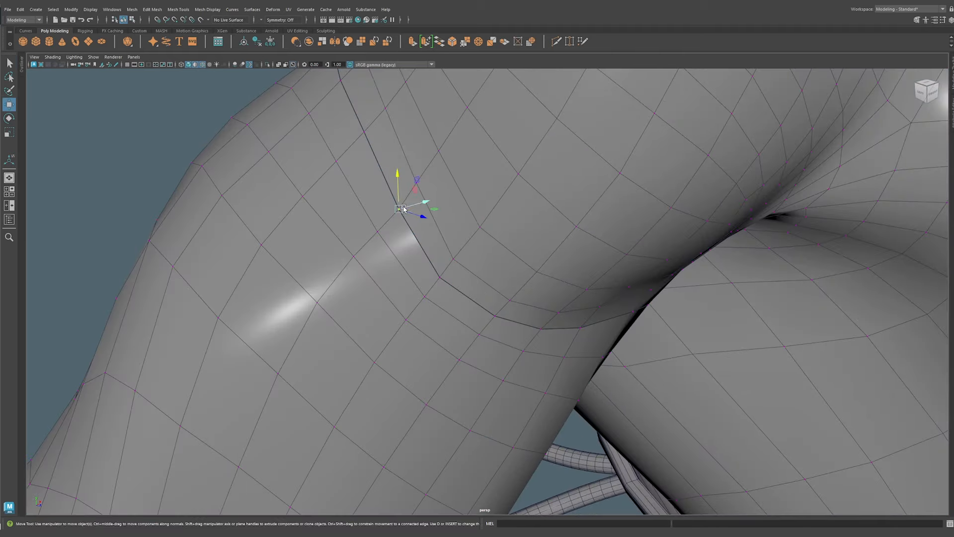
left_click_drag(403, 208, 389, 214)
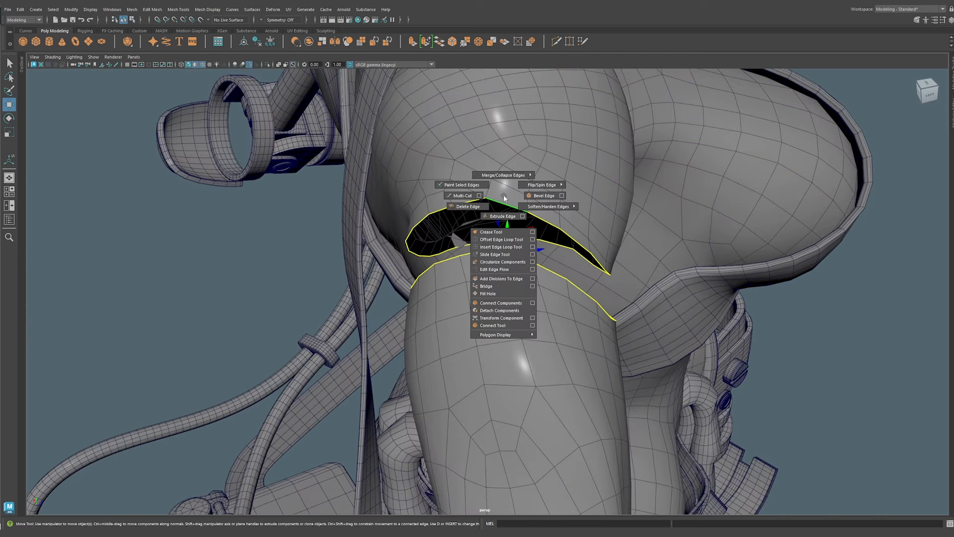
left_click(486, 287)
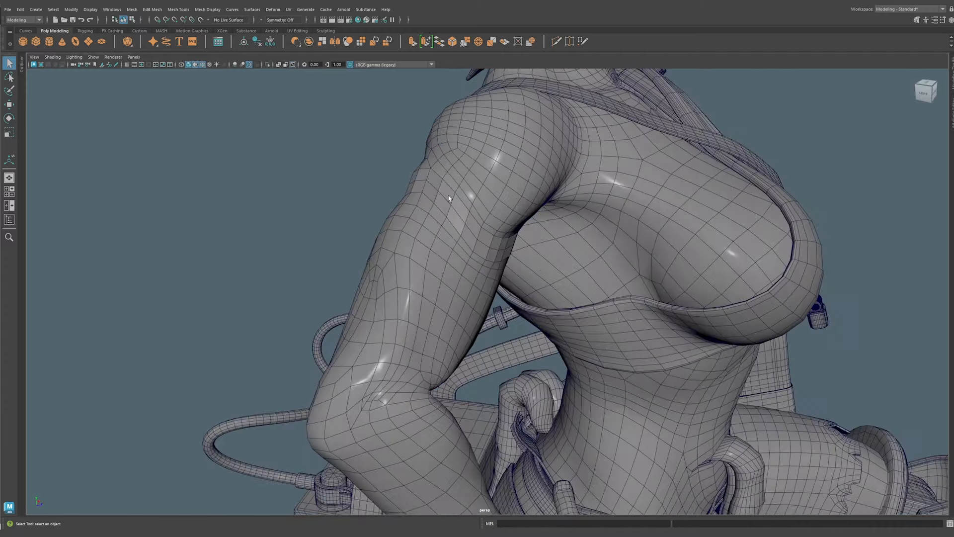
left_click_drag(448, 198, 422, 199)
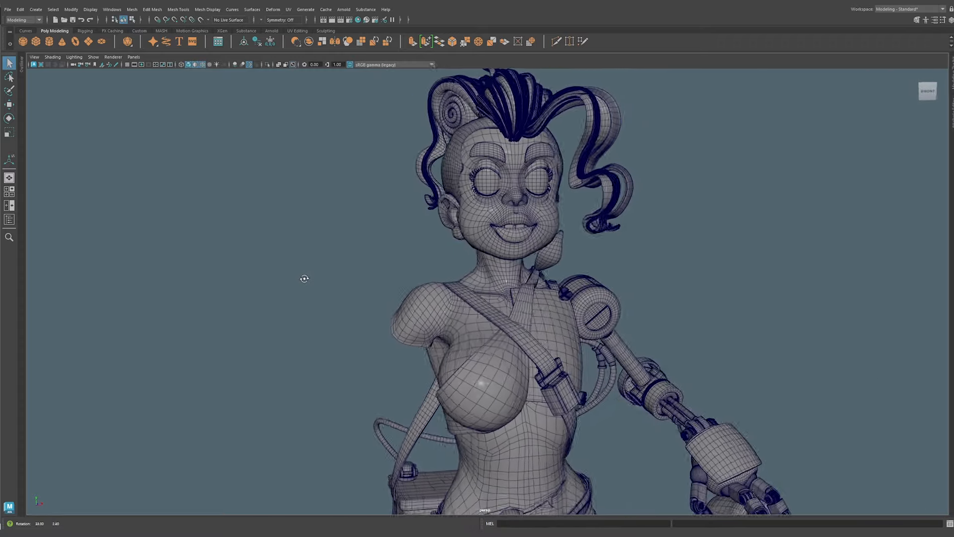
left_click_drag(304, 278, 271, 278)
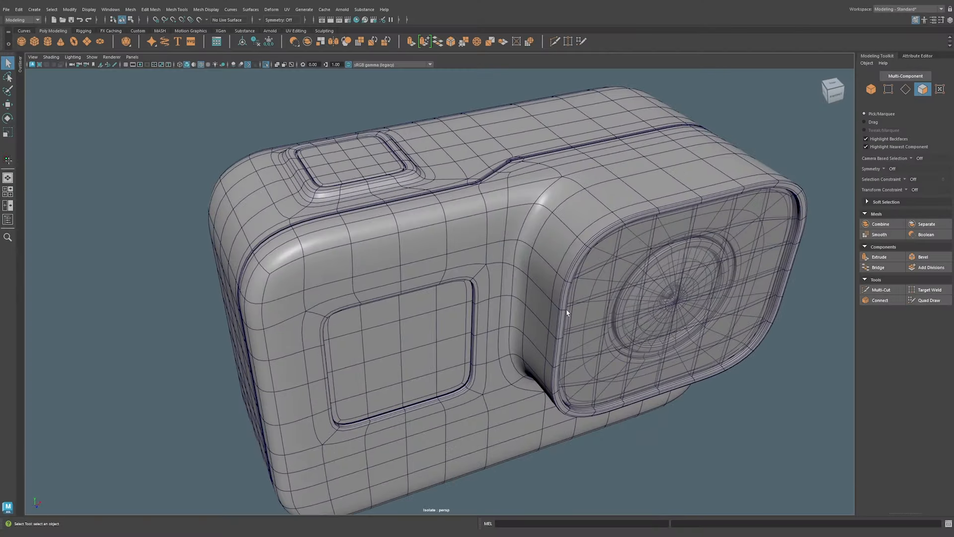
Orbit to the camera body's top and select four top faces on the low-poly cage.
left_click_drag(566, 312, 499, 328)
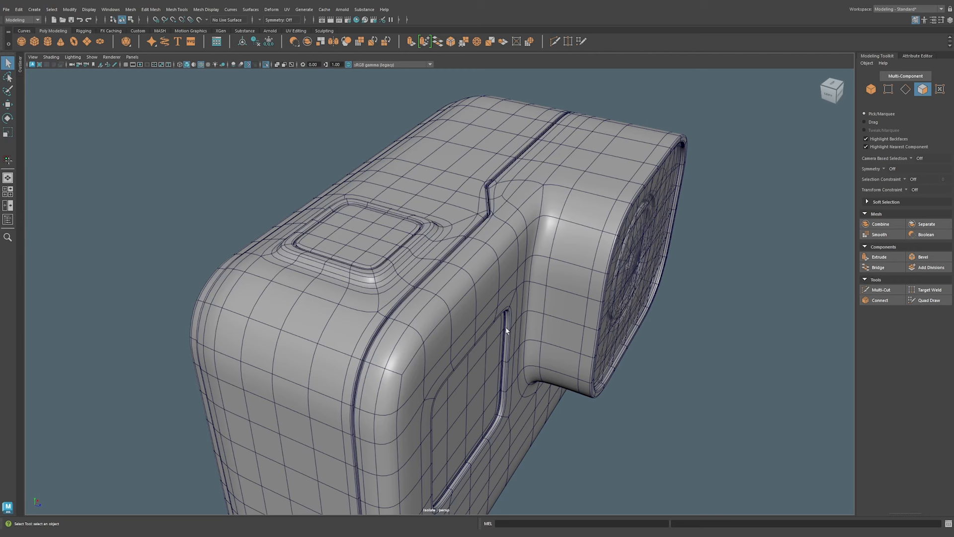
mouse_move(509, 135)
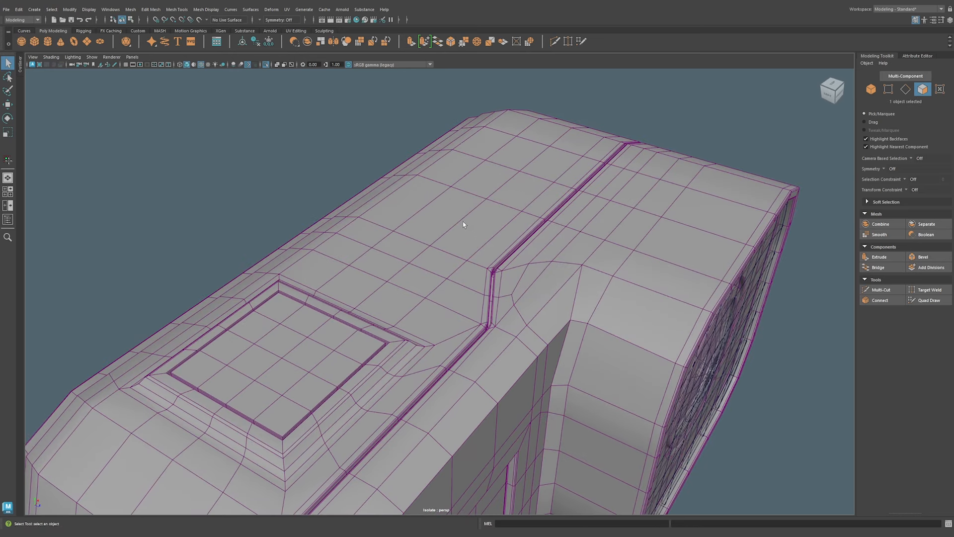
left_click(517, 193)
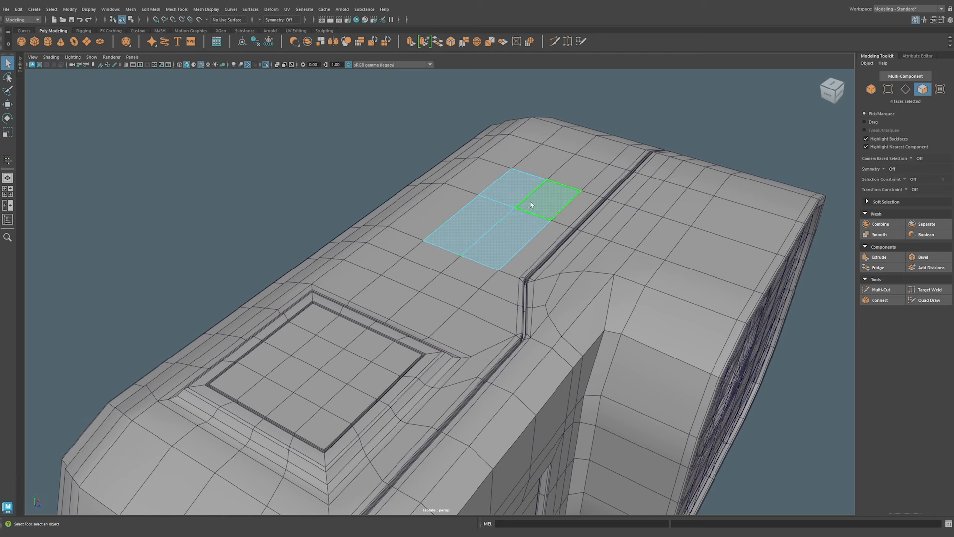
Extrude the four selected top faces upward with the Move manipulator.
key("w")
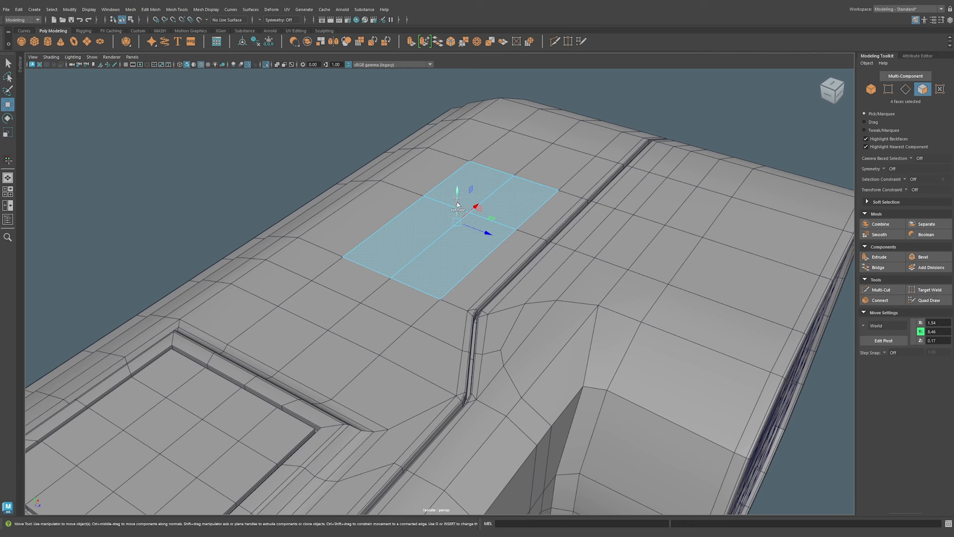
left_click_drag(458, 189, 458, 118)
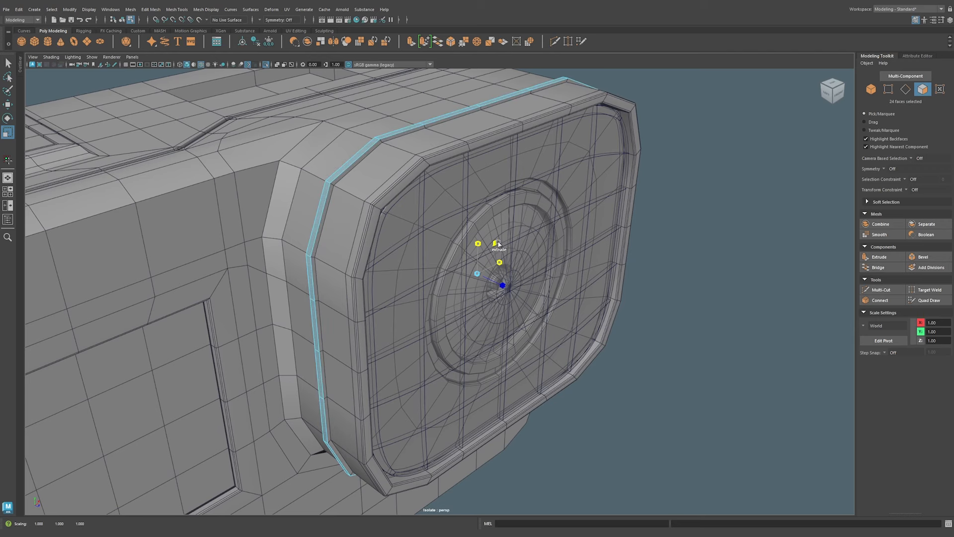
Scale-extrude the 24 lens housing faces and move the pivot to the housing's top corner.
left_click(583, 222)
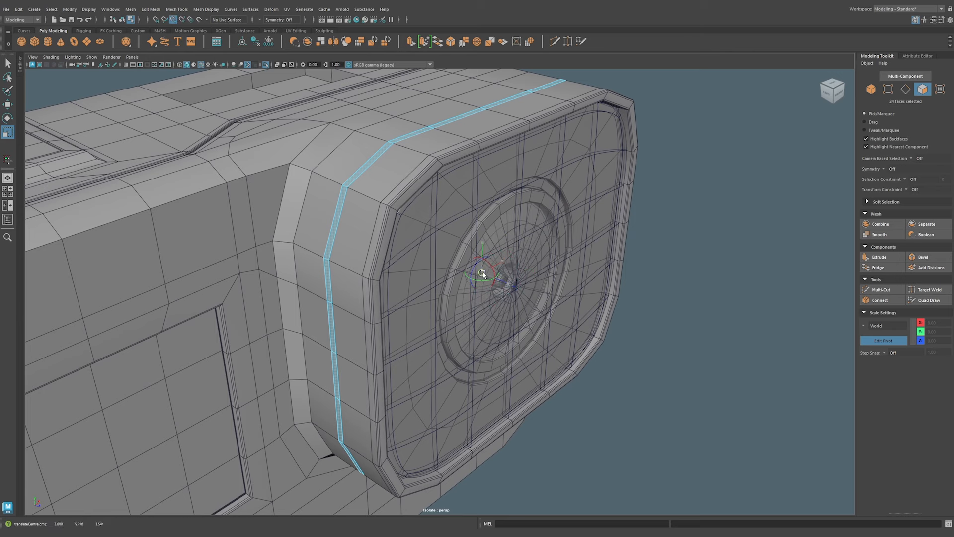
left_click_drag(484, 273, 349, 189)
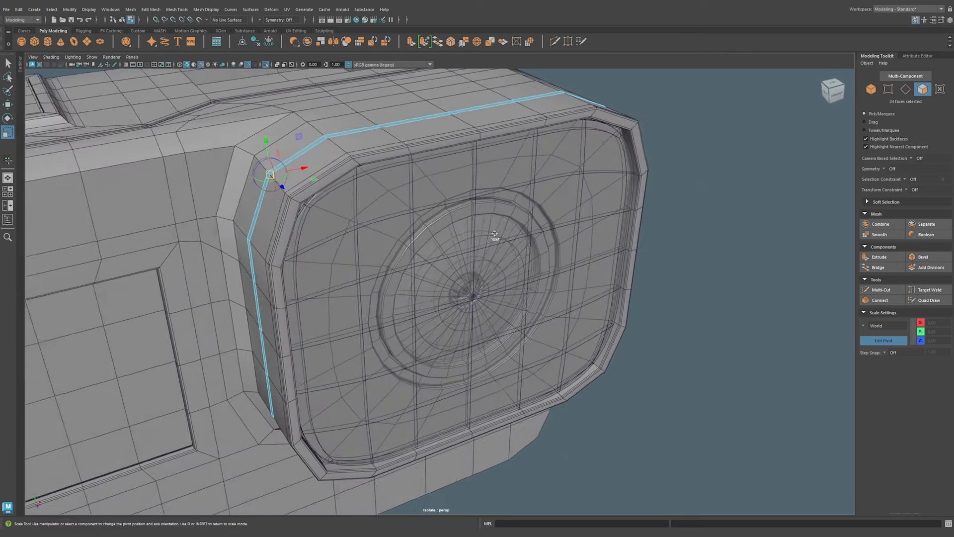
left_click_drag(495, 234, 404, 180)
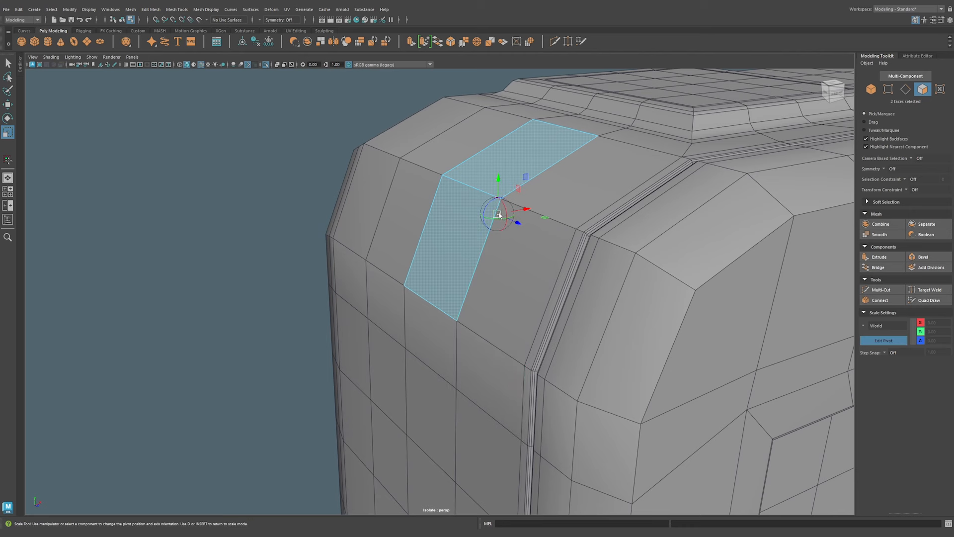
Pivot the two corner faces on their edge and rotate-extrude them outward, viewing the whole body.
left_click_drag(497, 212, 456, 319)
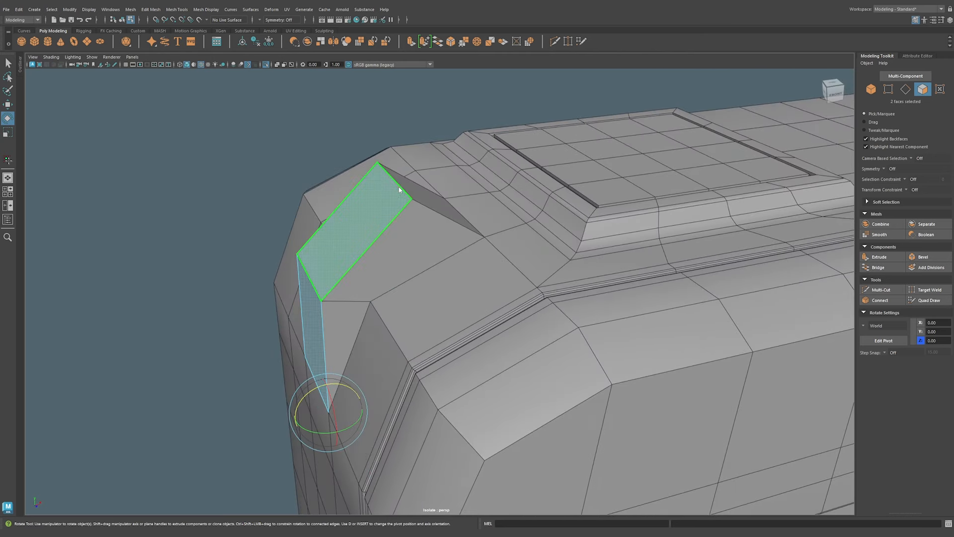
left_click(905, 89)
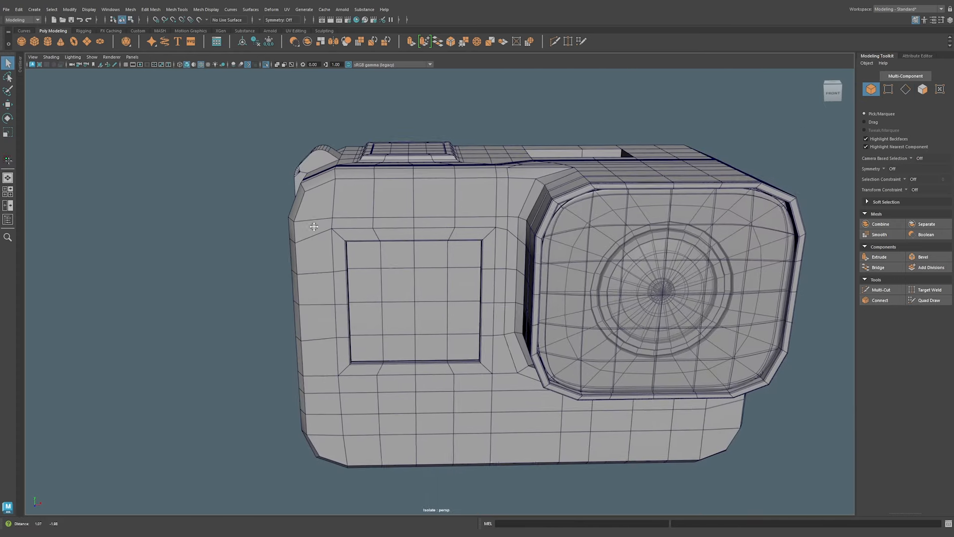
left_click_drag(314, 227, 214, 300)
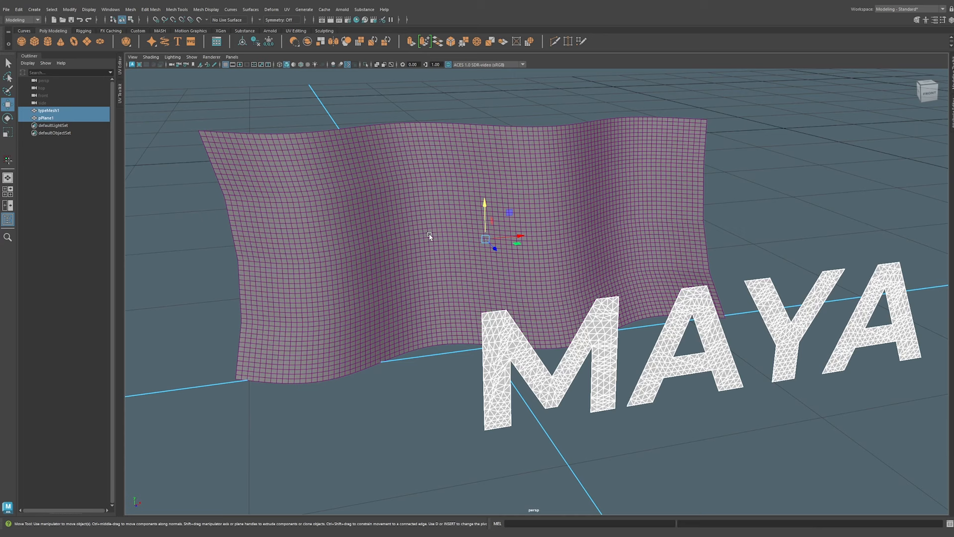
mouse_move(494, 330)
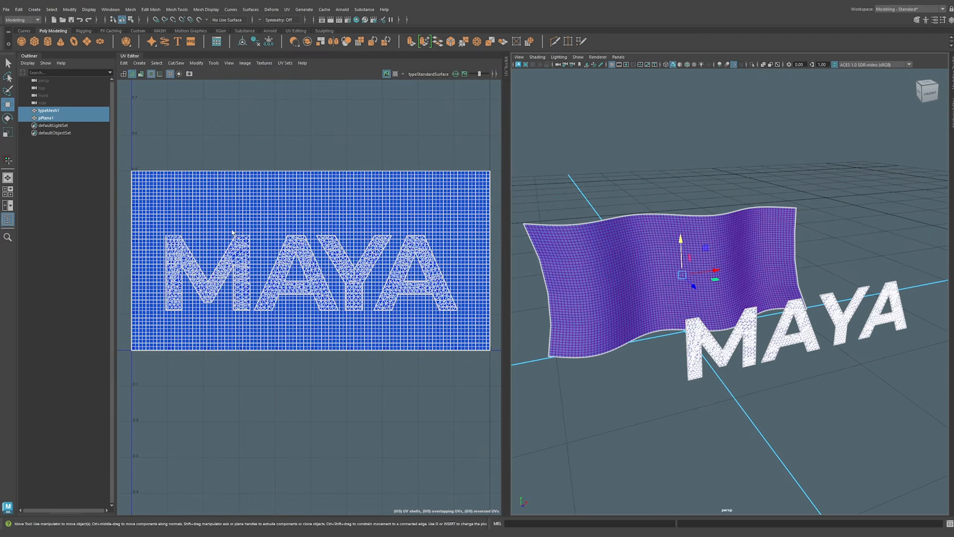
mouse_move(162, 165)
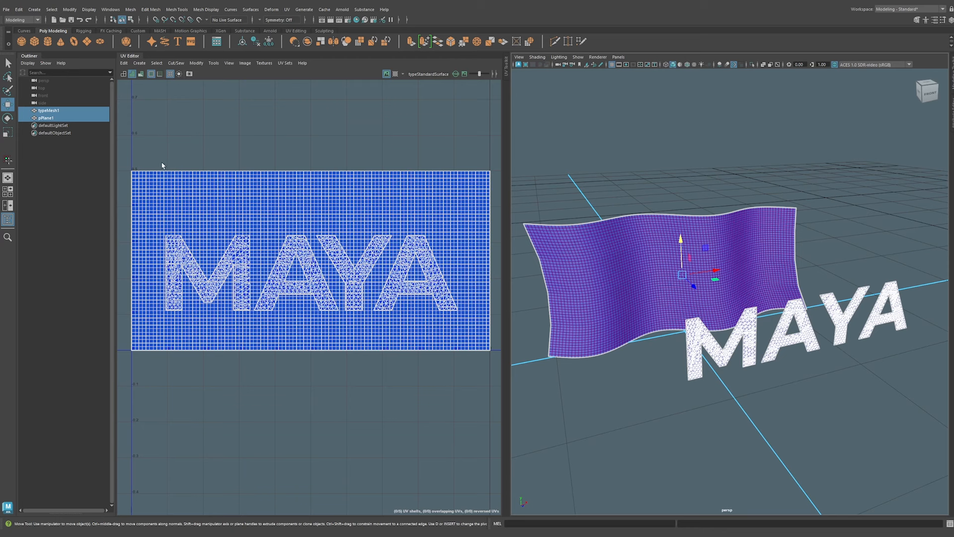
mouse_move(242, 200)
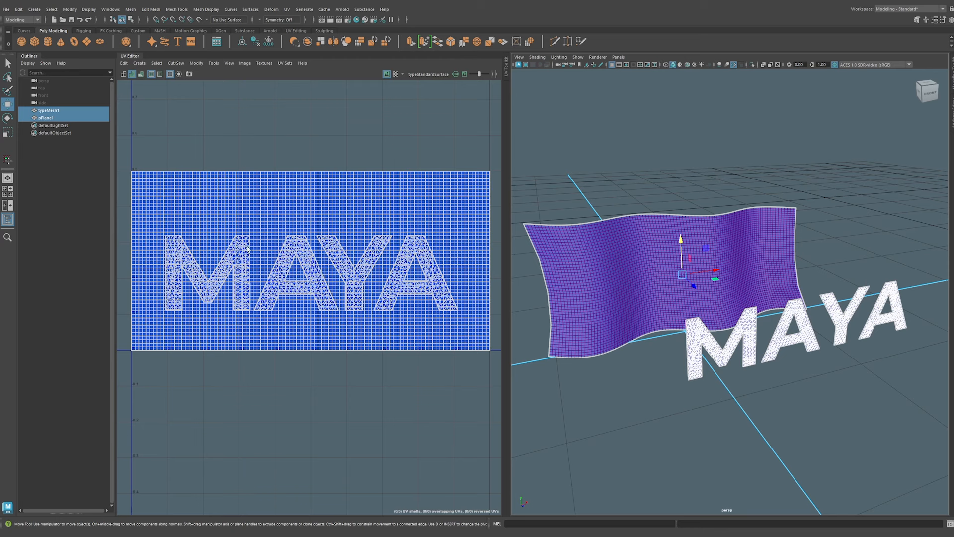
mouse_move(587, 243)
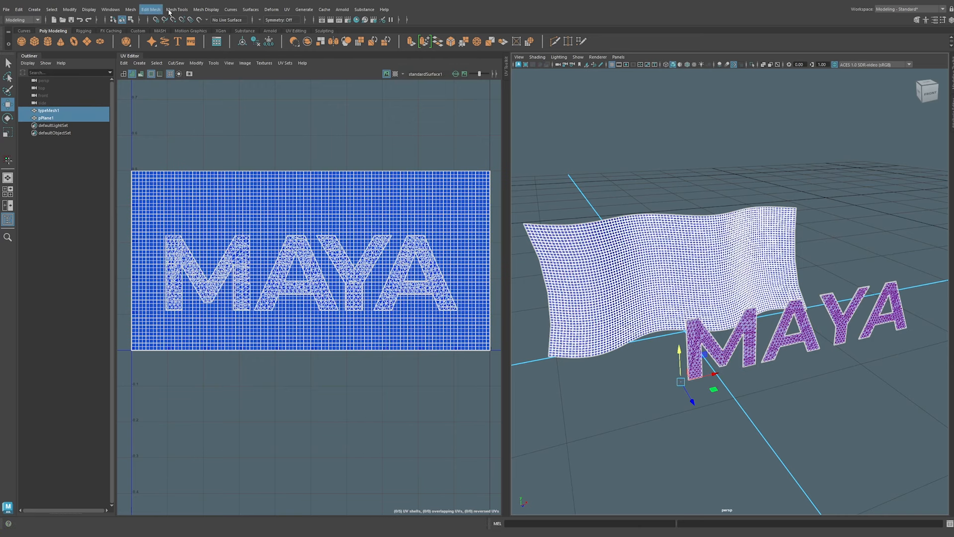
Transfer vertex positions from the MAYA text to the flag with UV sample space.
left_click(130, 9)
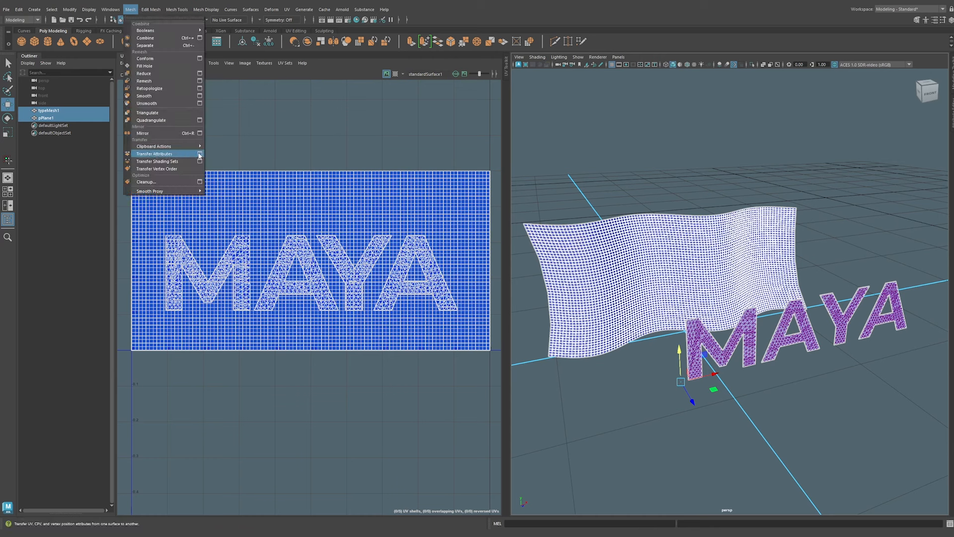
left_click(199, 154)
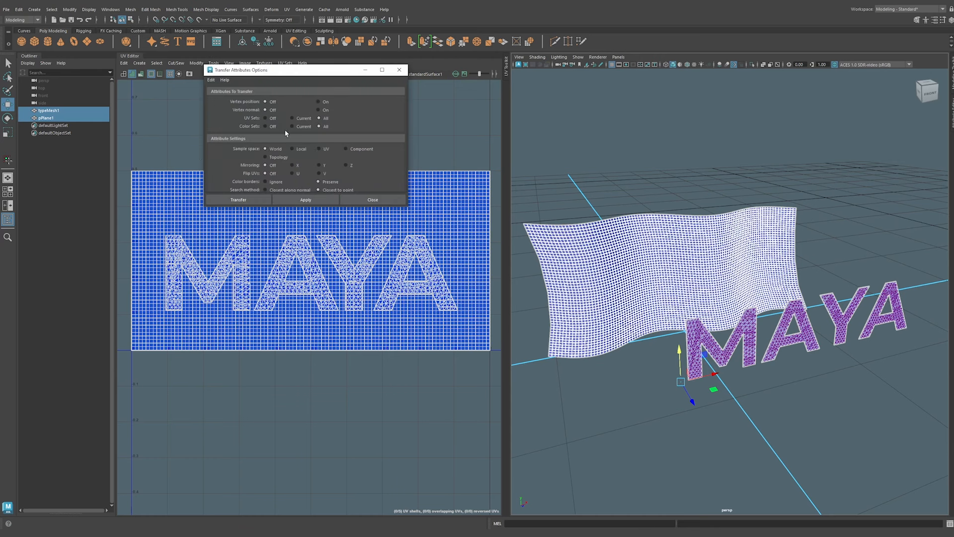
left_click(318, 101)
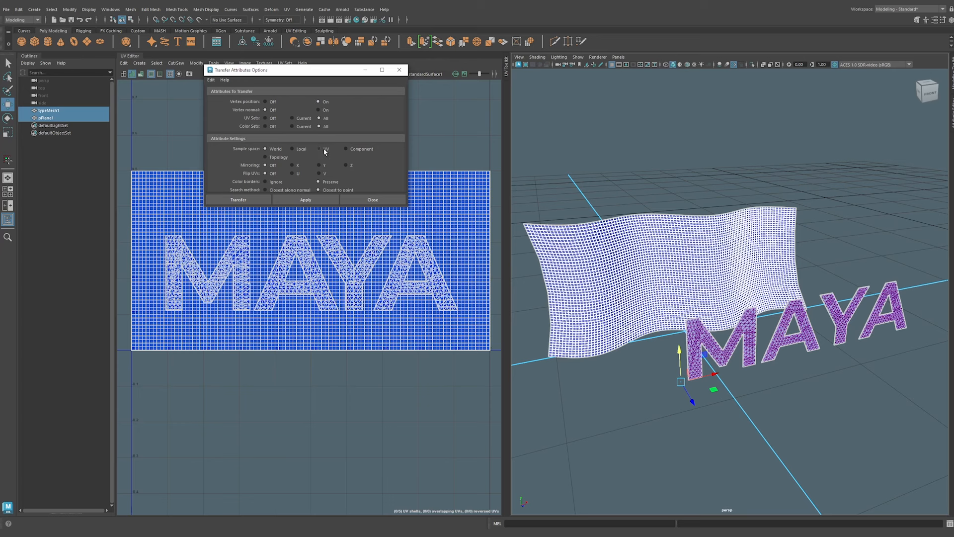
left_click(319, 149)
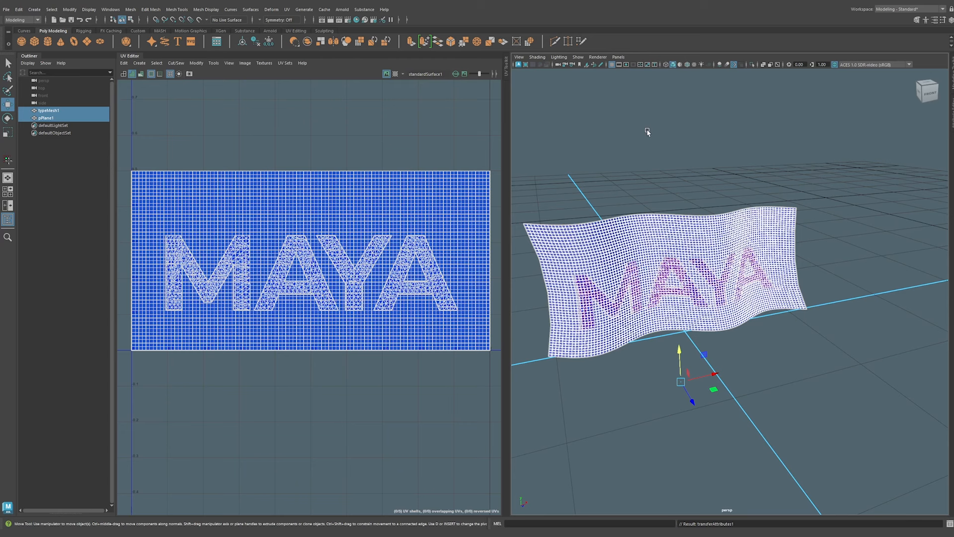
mouse_move(444, 185)
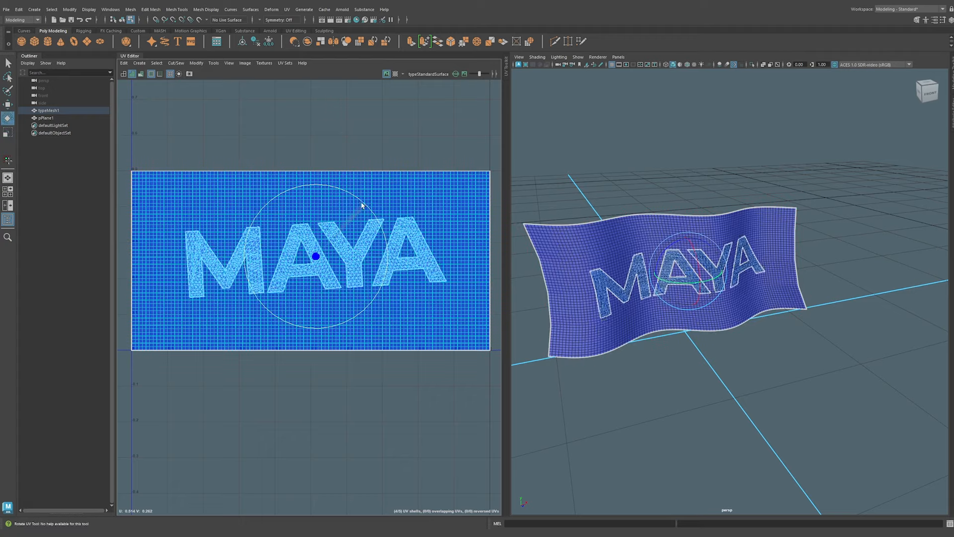
Rotate the MAYA text UVs in the UV Editor to tilt the lettering.
left_click(8, 103)
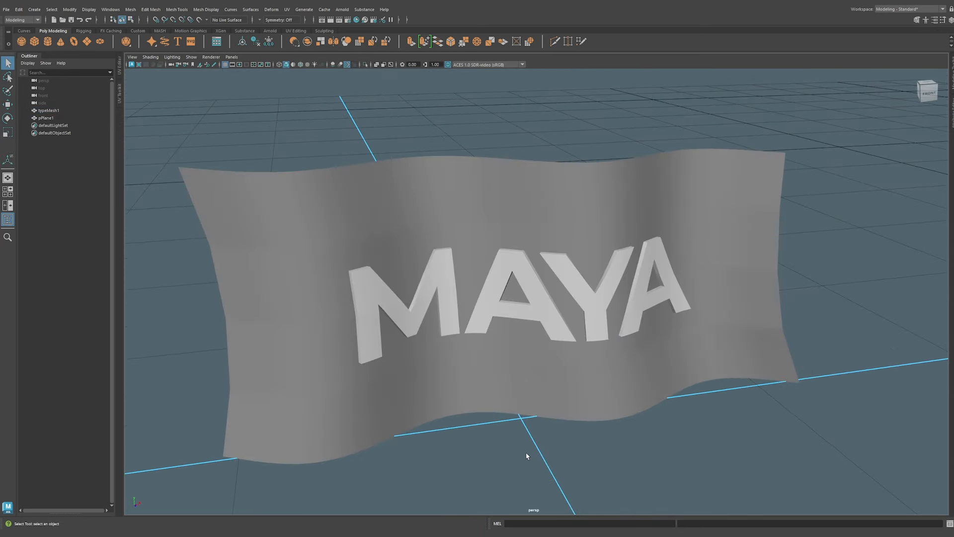
Orbit the weight bench and select Base_Cap3_base through Nut_00_base in the Outliner.
left_click_drag(526, 456, 485, 454)
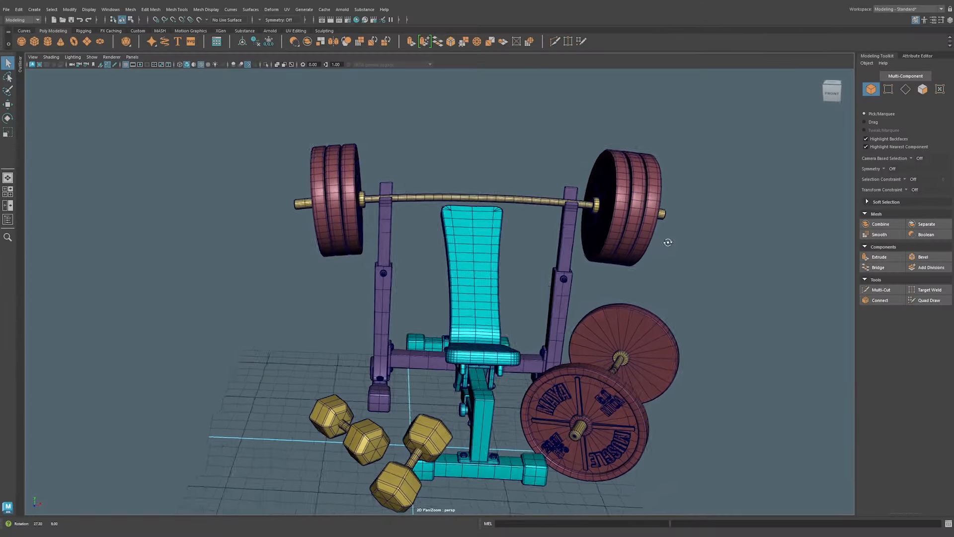
left_click_drag(667, 242, 578, 271)
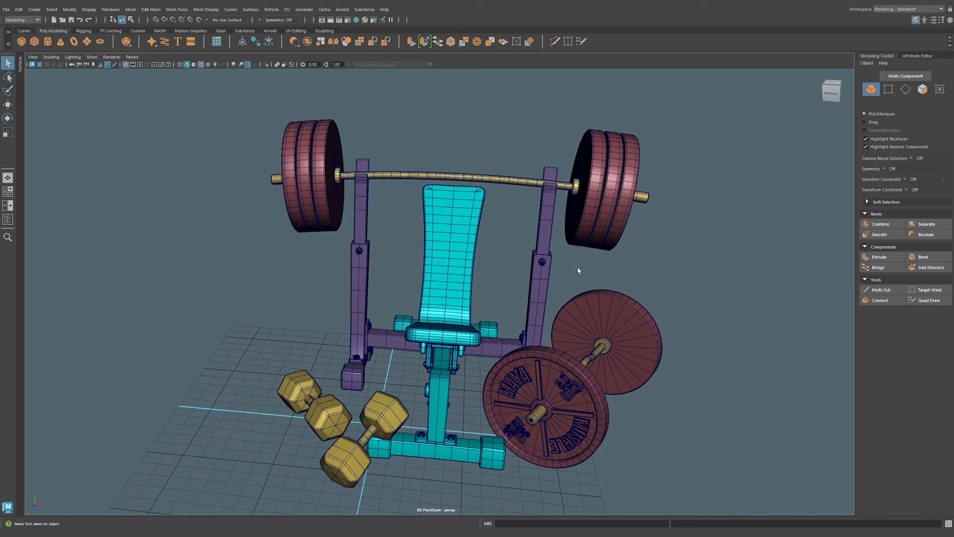
mouse_move(434, 228)
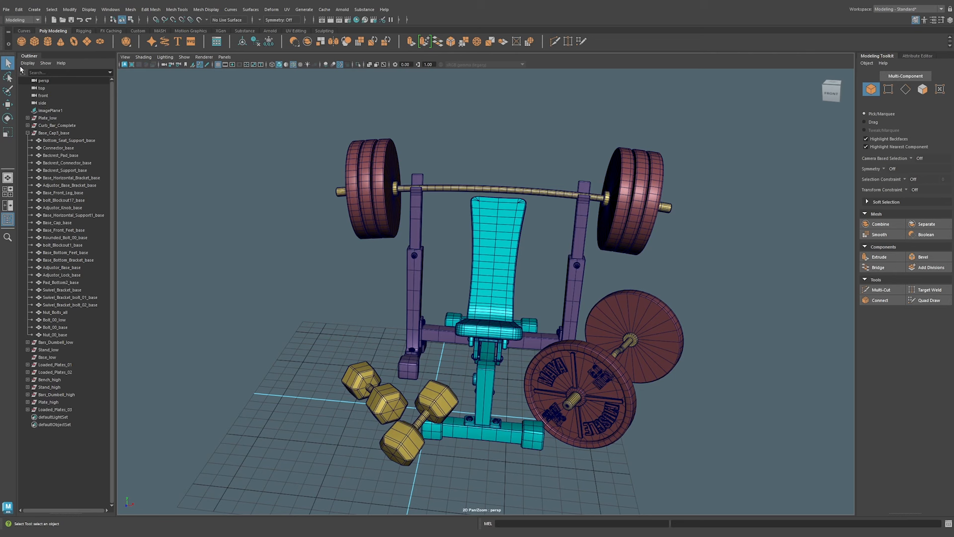
left_click(54, 133)
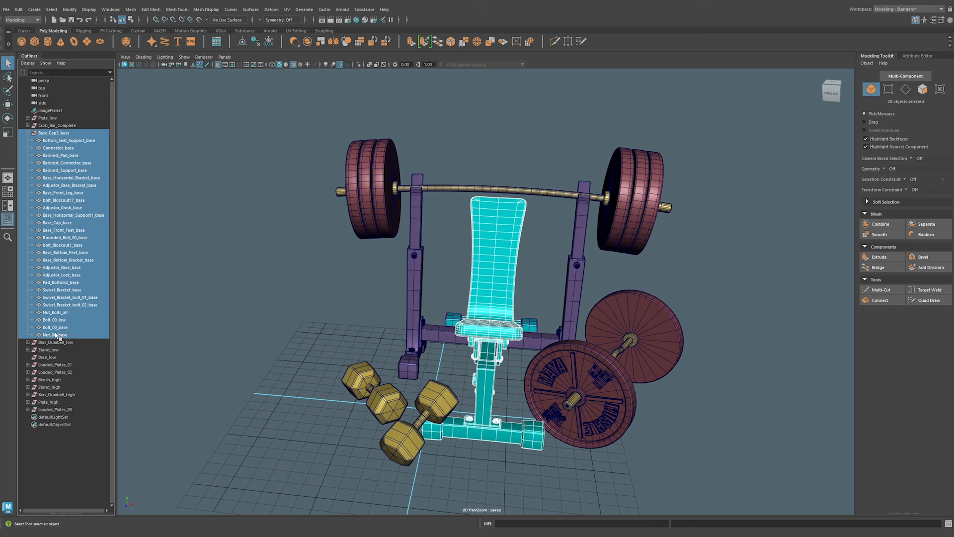
mouse_move(67, 327)
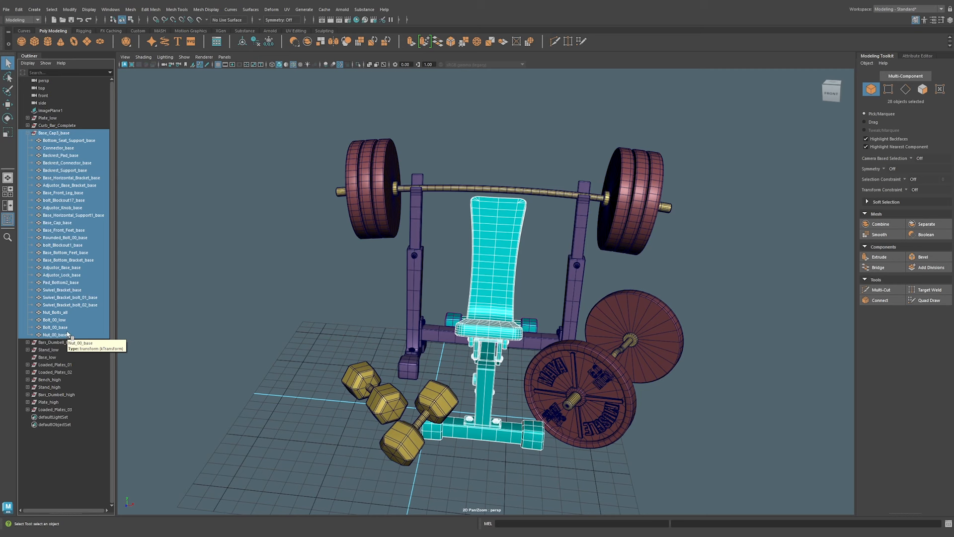
Open Search and Replace Names and reset its previous settings.
left_click(69, 9)
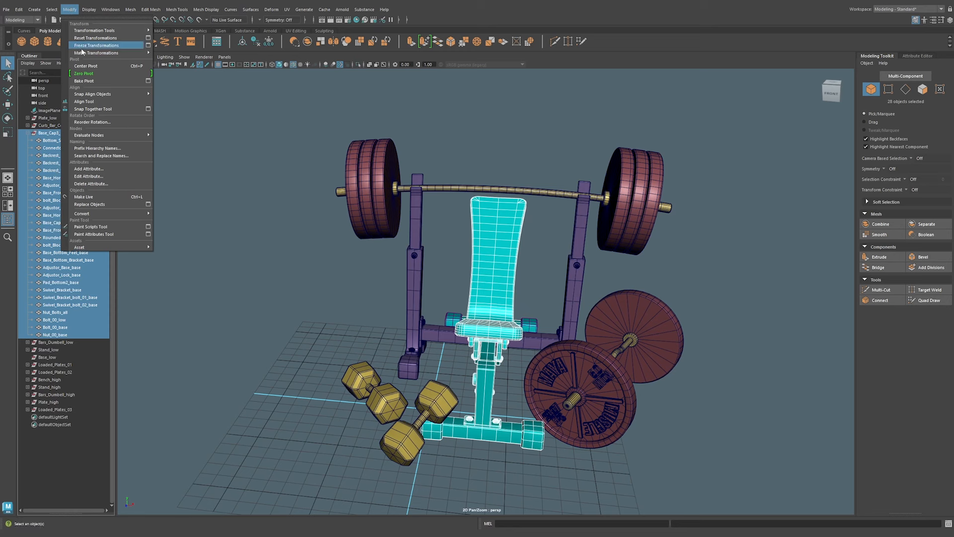
mouse_move(105, 155)
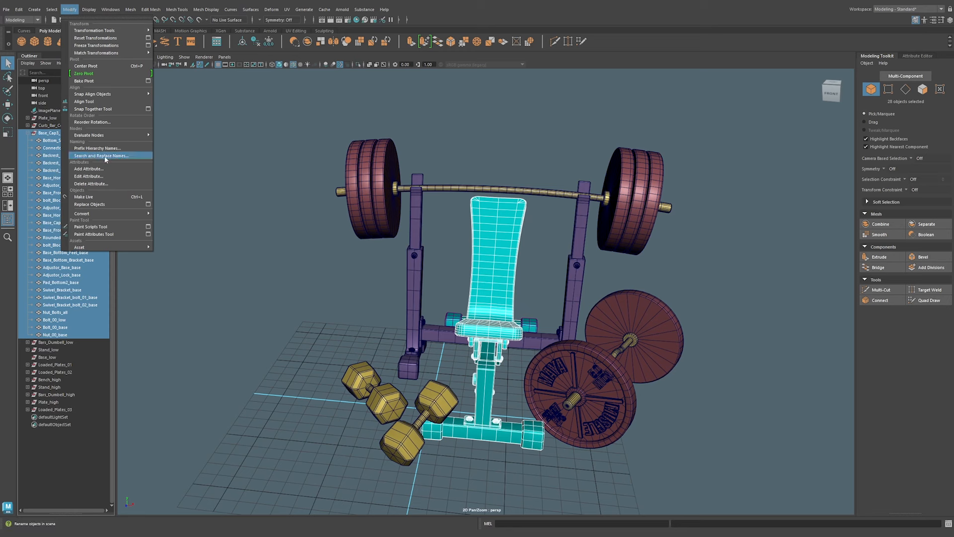
left_click(100, 155)
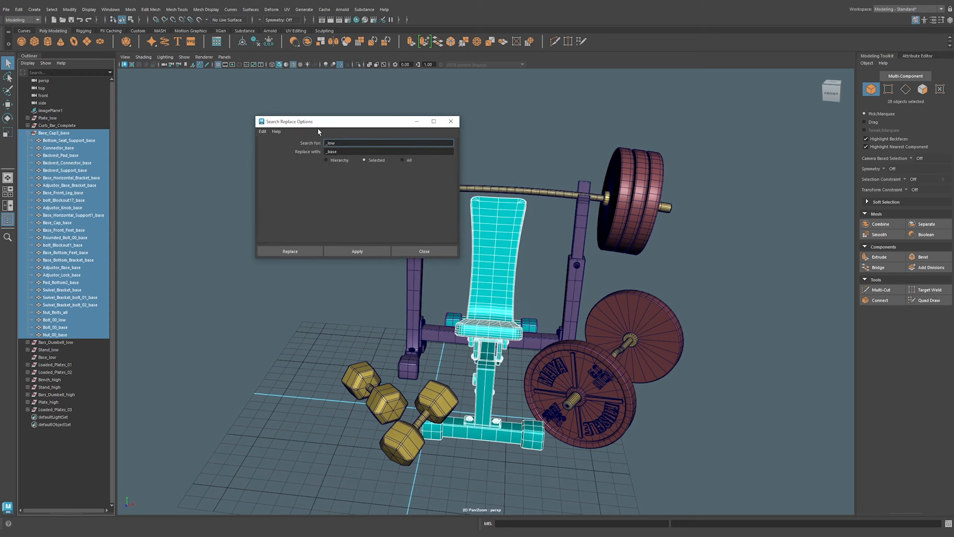
left_click(262, 132)
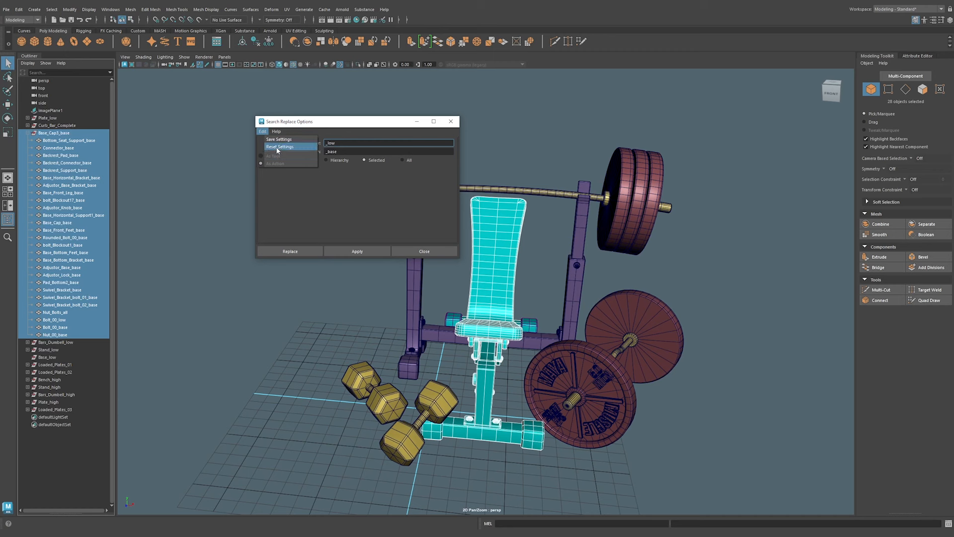
left_click(280, 146)
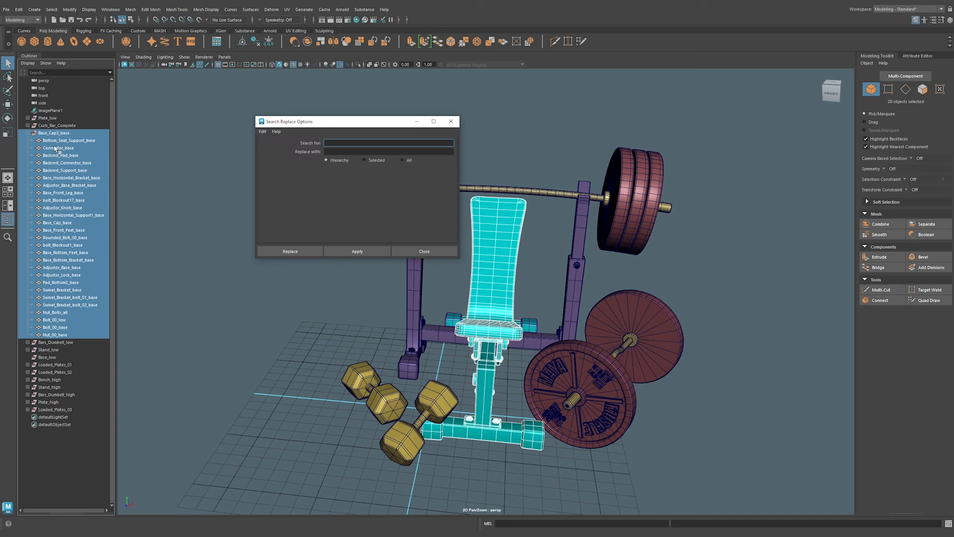
Replace '_base' with '_low' in the selected hierarchy's names.
type("_base")
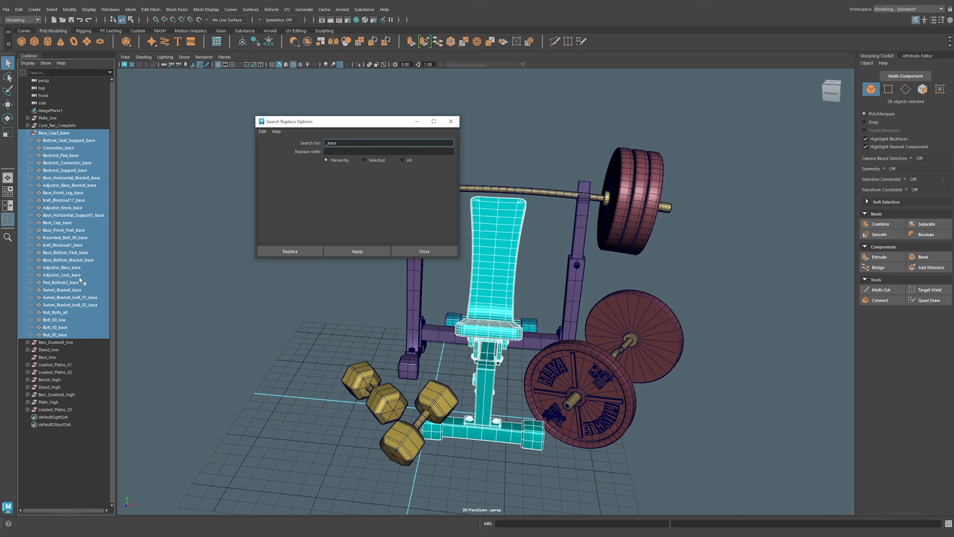
left_click(390, 151)
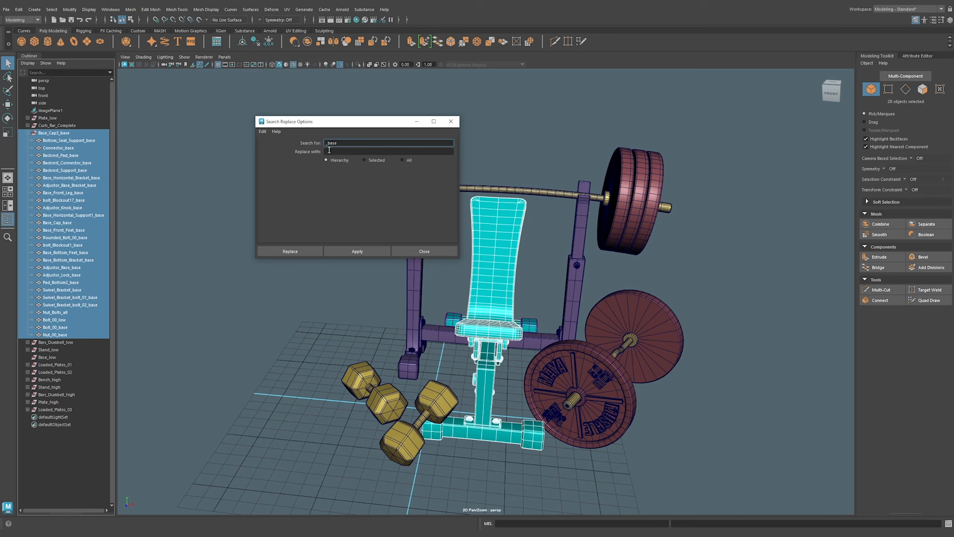
left_click(389, 151)
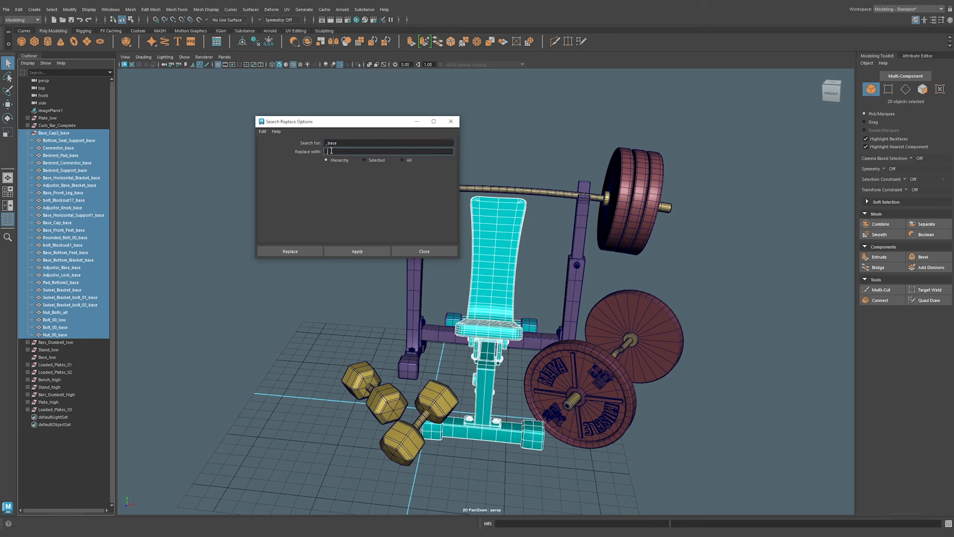
type("_low")
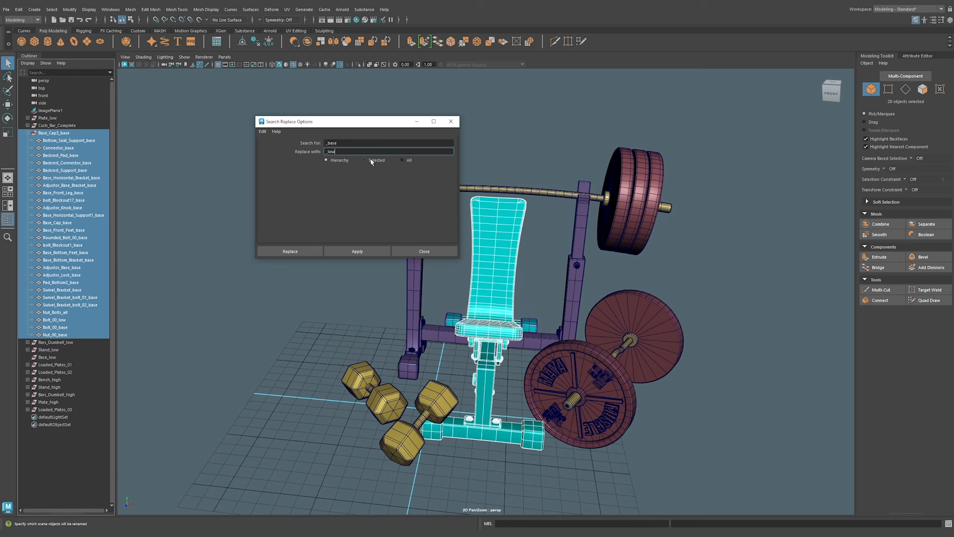
left_click(365, 160)
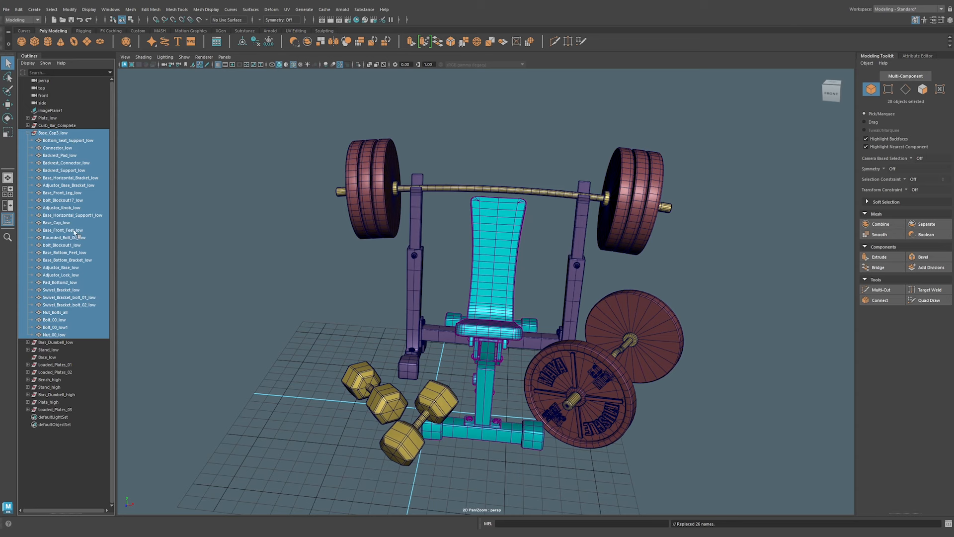
mouse_move(79, 328)
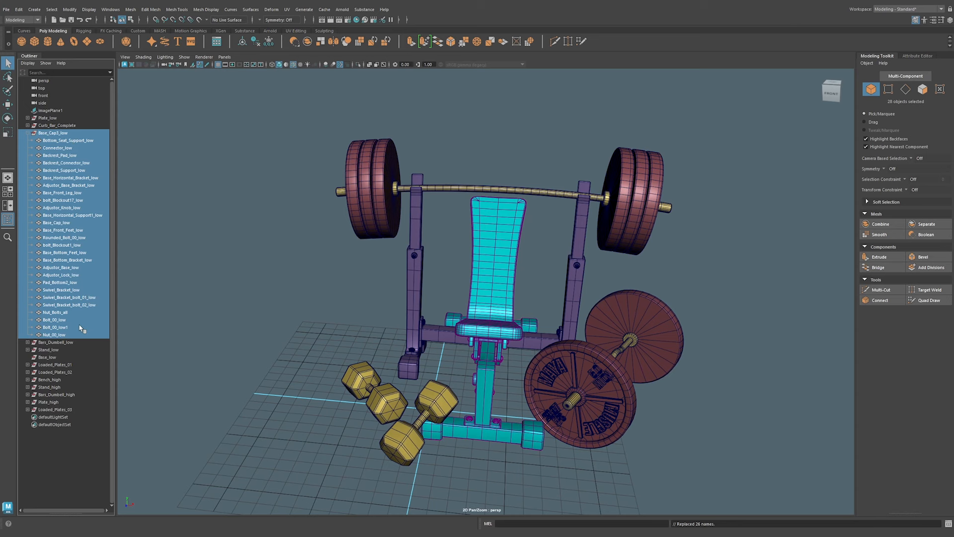
mouse_move(105, 317)
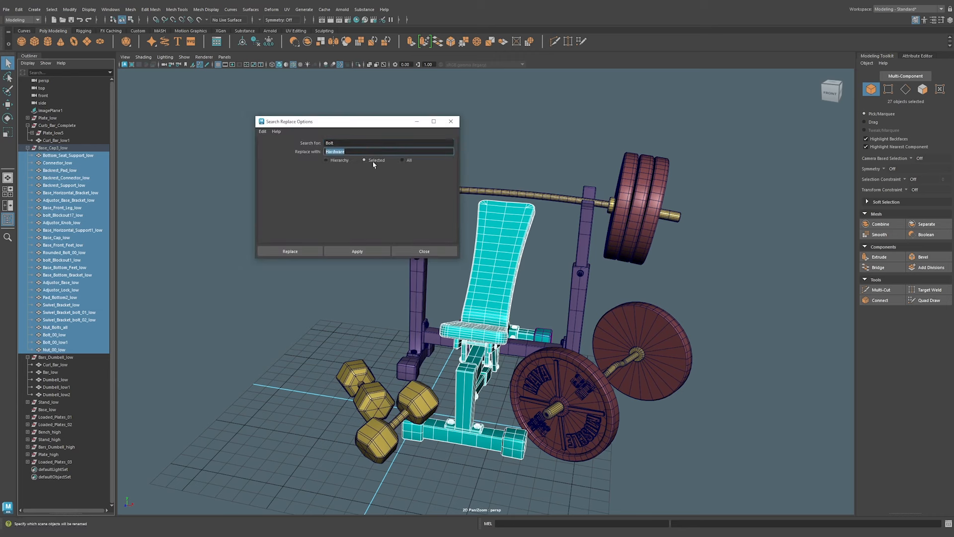
Replace 'Bolt' with 'Hardware' in the names of selected objects only.
left_click(403, 160)
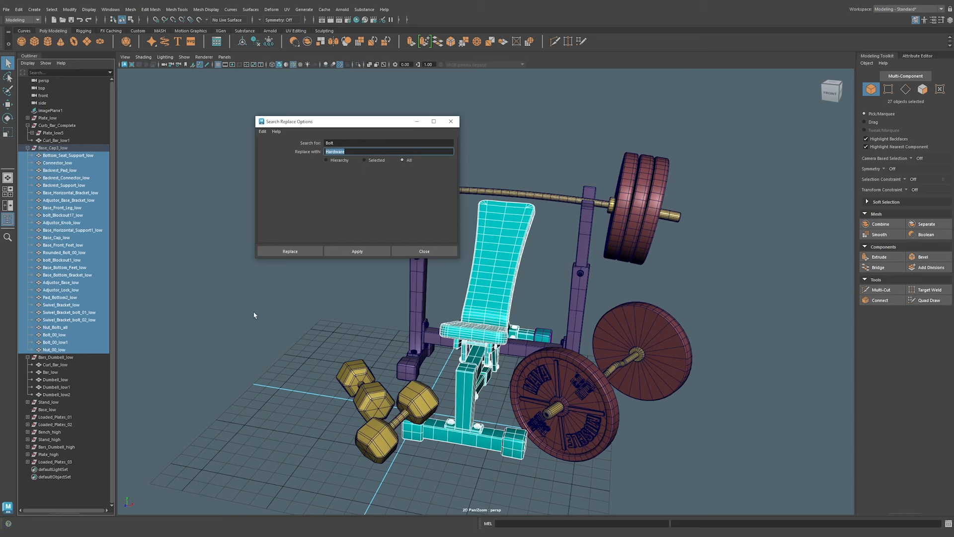
left_click(364, 160)
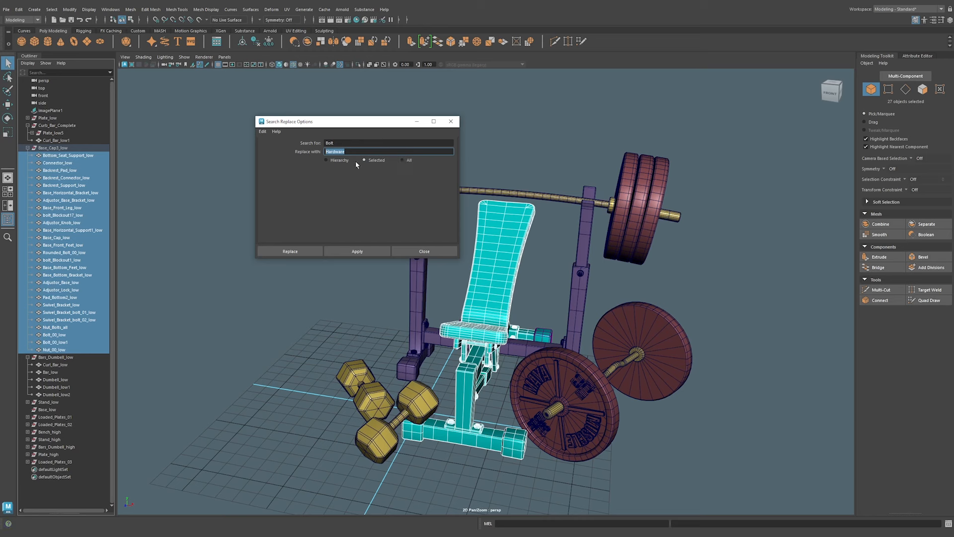
left_click(423, 250)
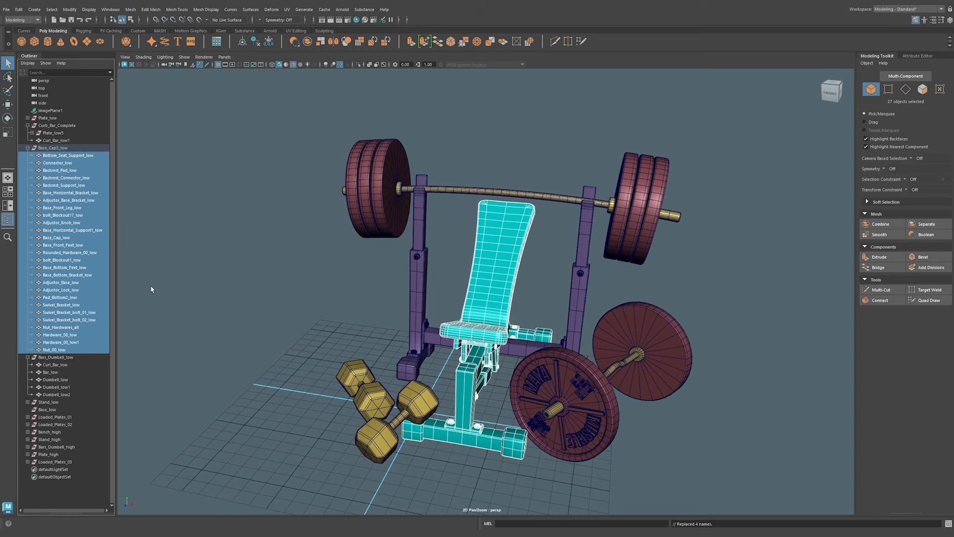